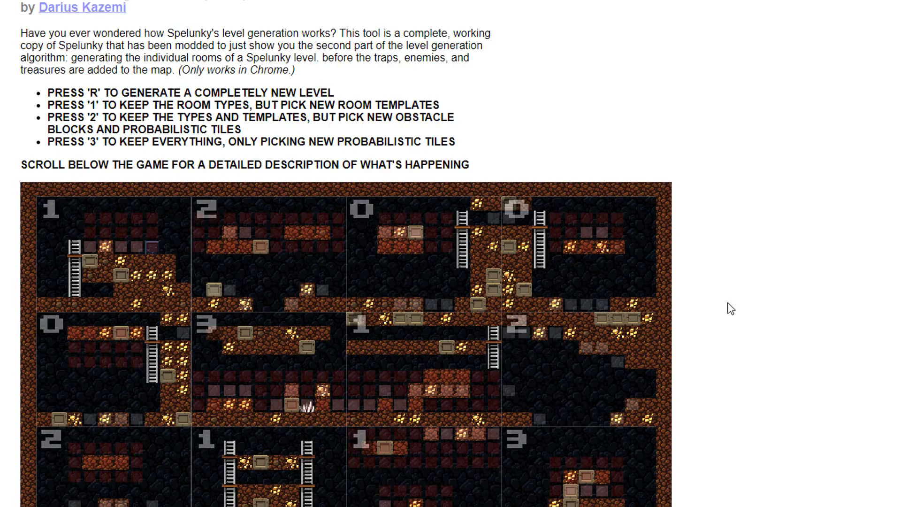
Step: Name the new empty GameObject Room LR
scroll(down, 3)
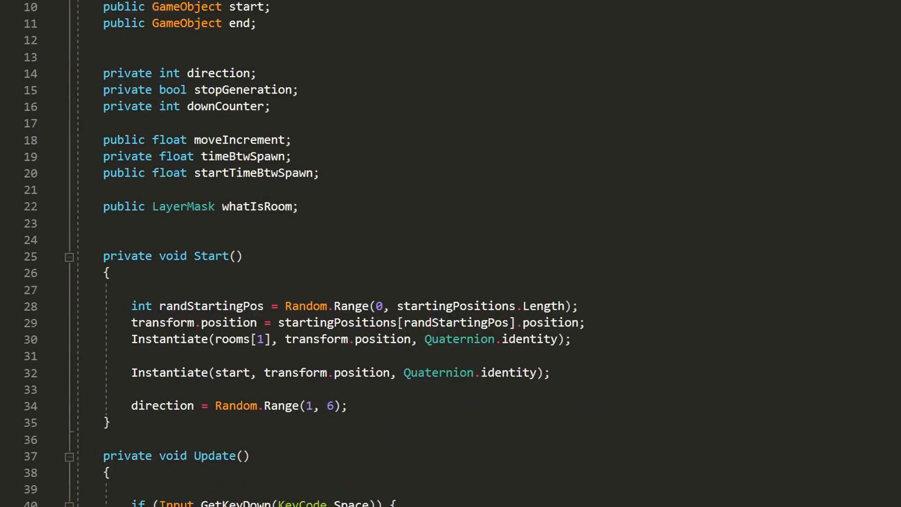
scroll(down, 3)
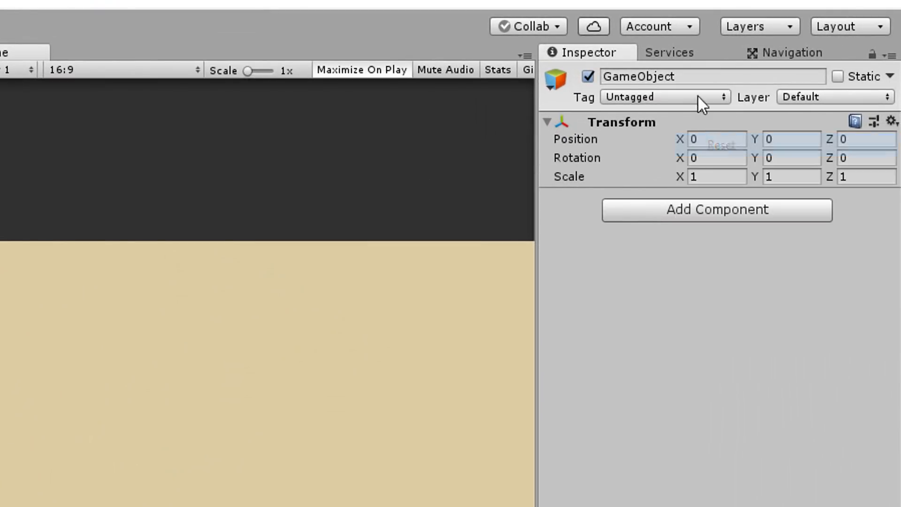
text(Room LR)
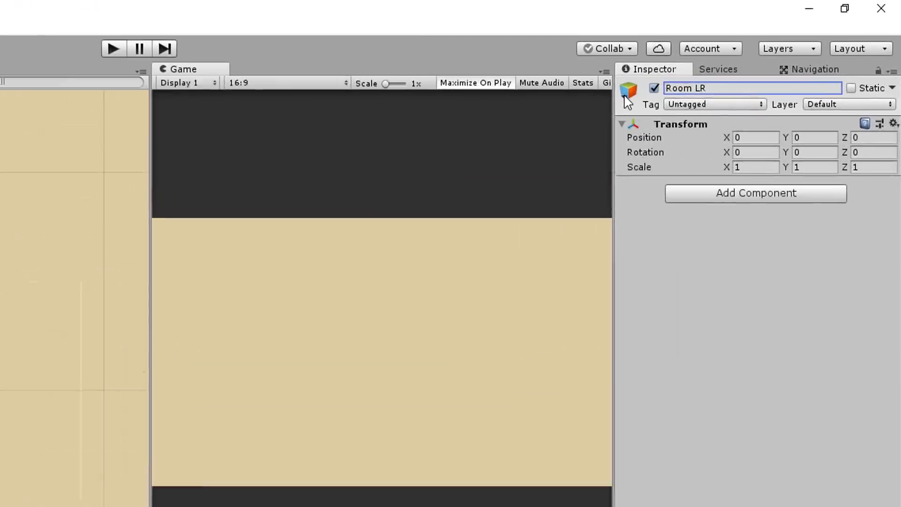
Step: Give Room LR a red scene icon and move it to X 5, Y 5
click(628, 92)
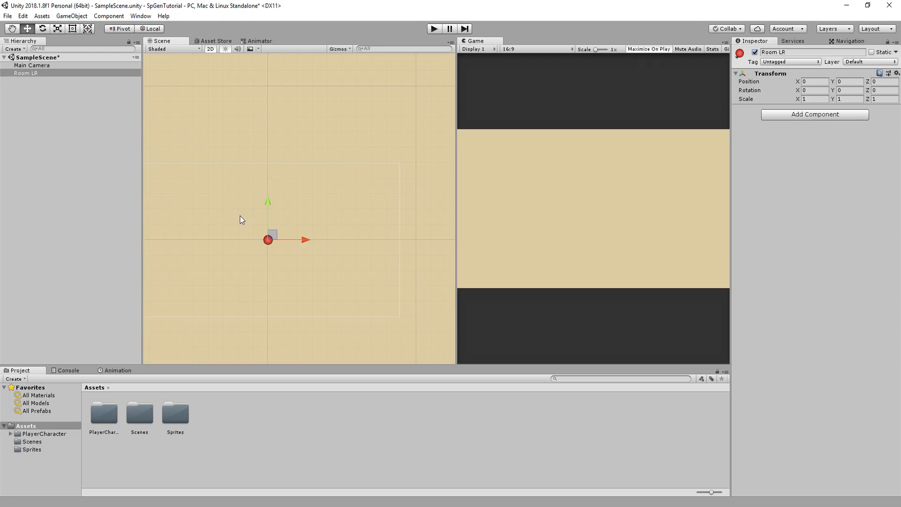
drag(267, 240, 358, 162)
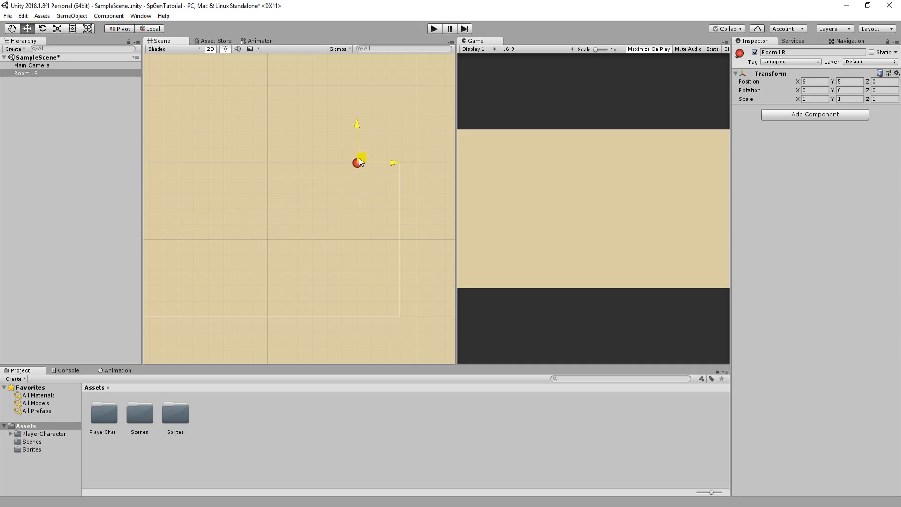
drag(359, 162, 342, 162)
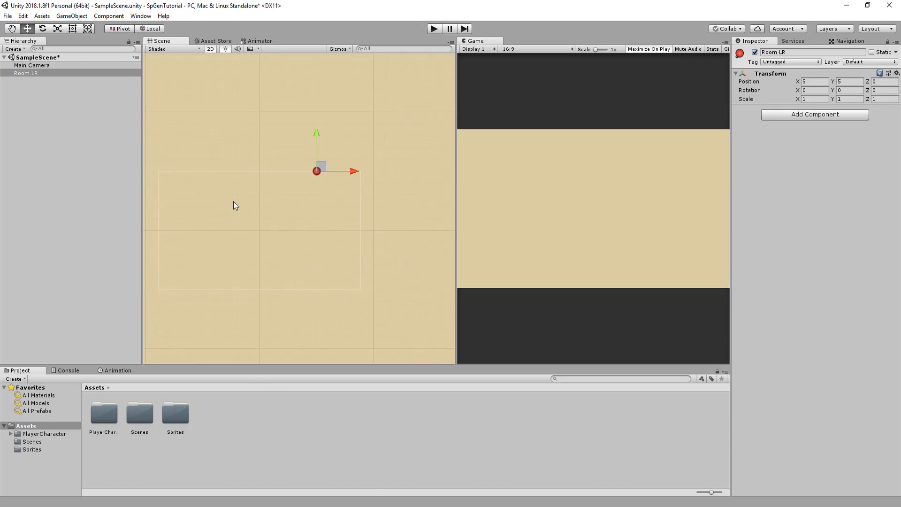
Step: Open Edit > Snap Settings and snap-drag Room LR to X 4.5, Y 8
click(22, 16)
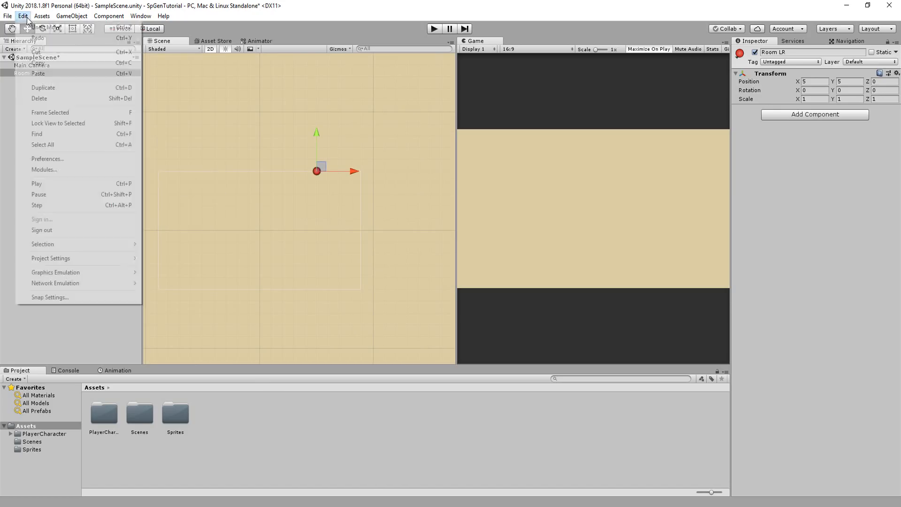
click(49, 298)
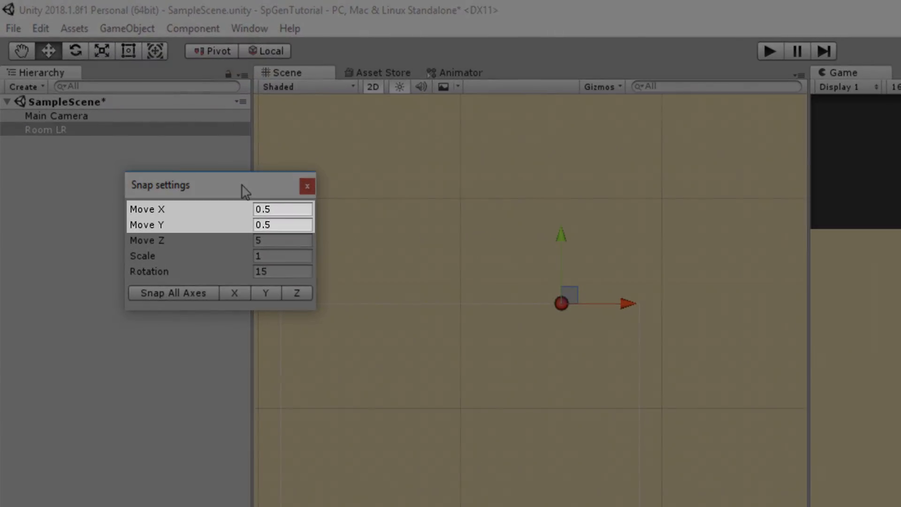
mouse_move(233, 191)
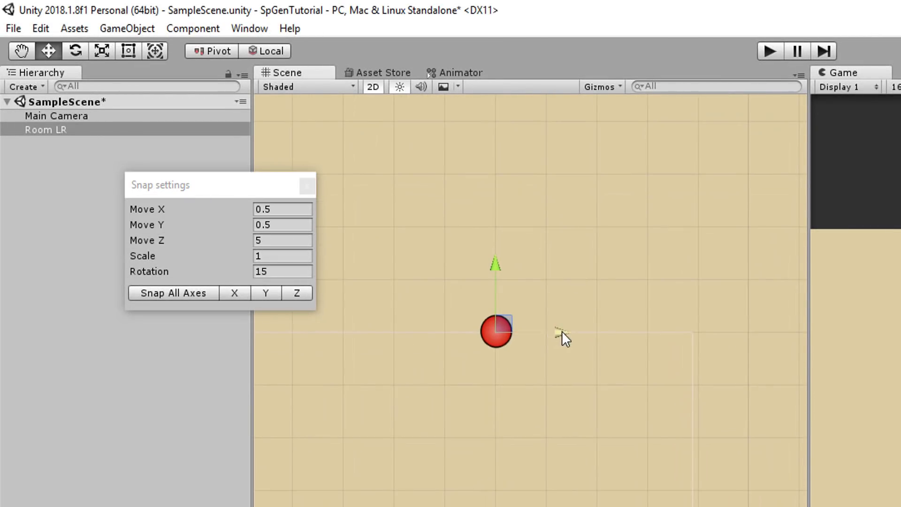
drag(497, 330, 575, 332)
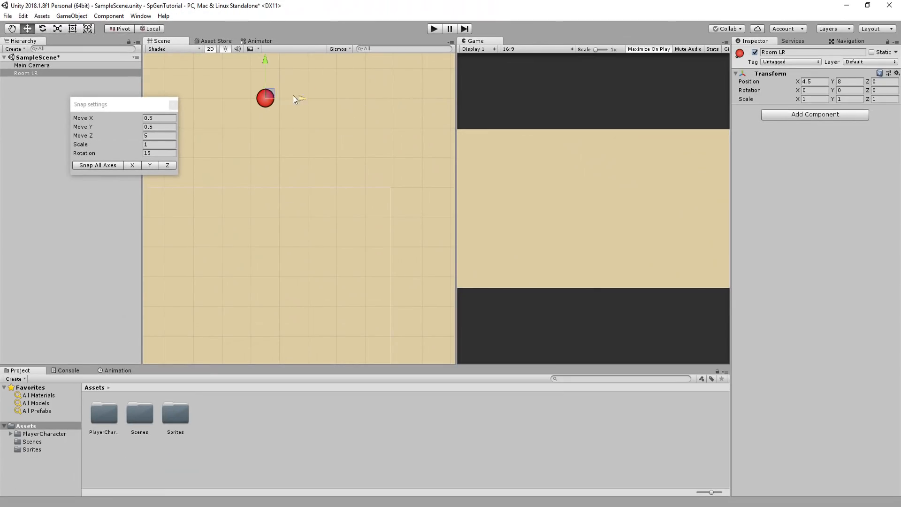
drag(265, 96, 335, 182)
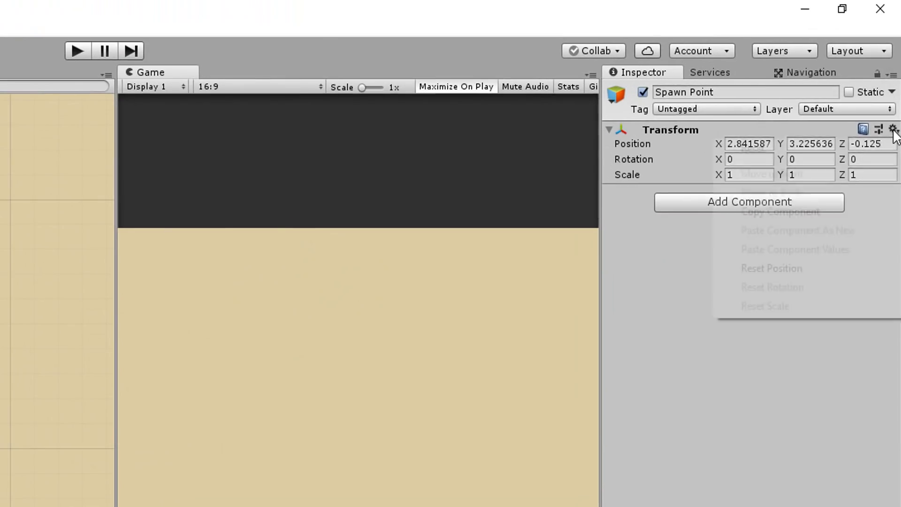
Step: Mark Spawn Point with a yellow diamond icon and snap it to X -4.5, Y -4.5
click(615, 95)
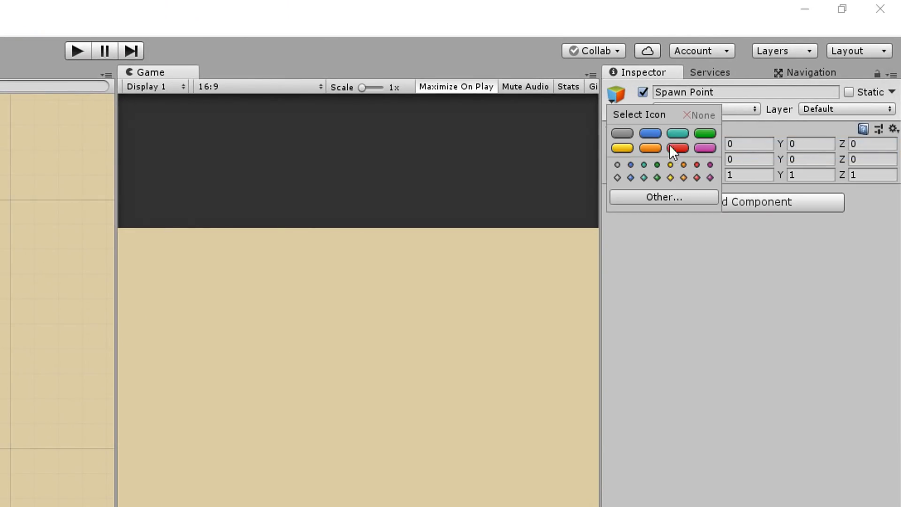
click(677, 148)
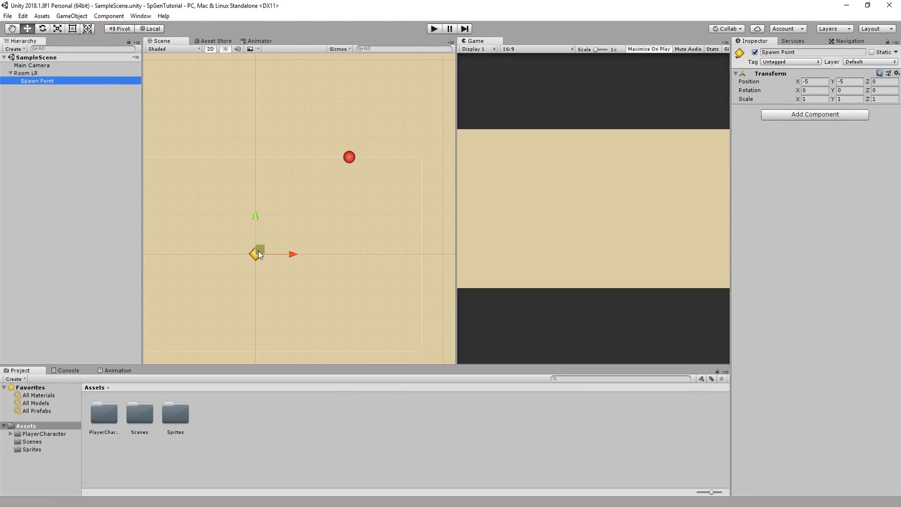
drag(256, 253, 264, 244)
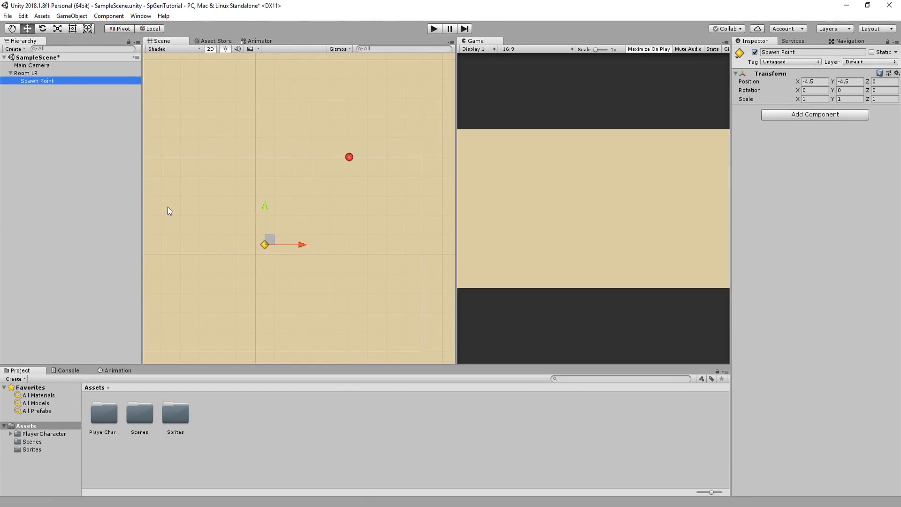
mouse_move(208, 216)
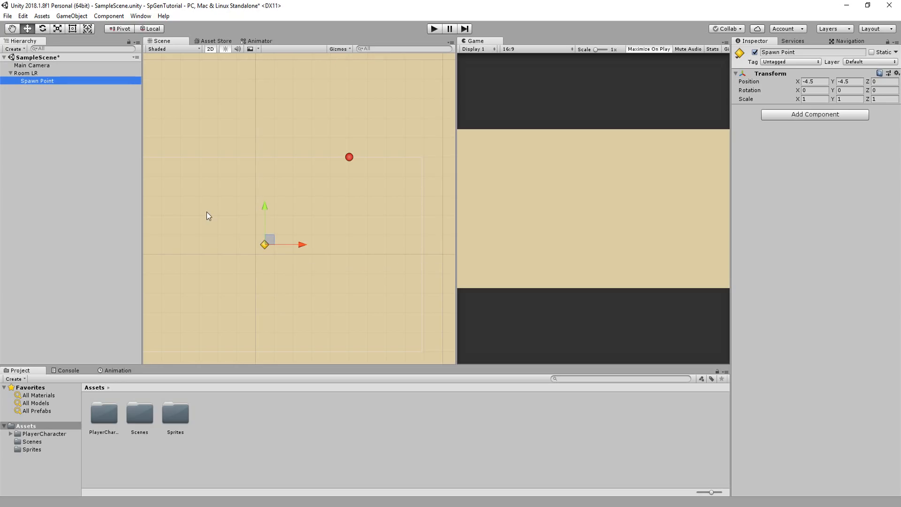
mouse_move(216, 218)
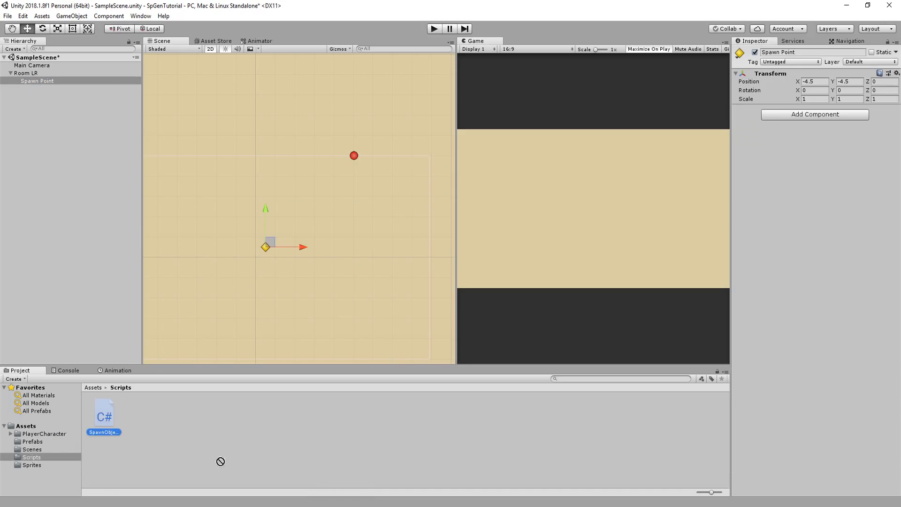
Step: Attach the SpawnObject script to Spawn Point and open it in Visual Studio
drag(103, 414, 814, 121)
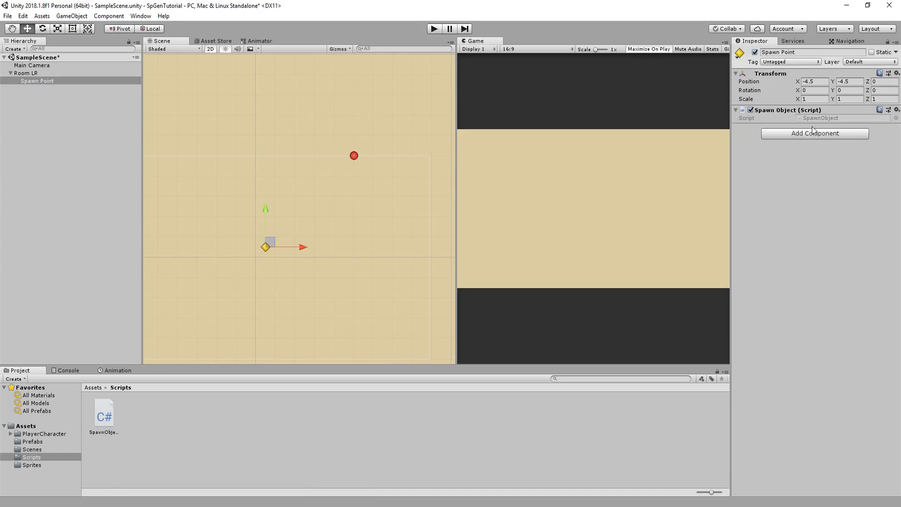
double_click(103, 412)
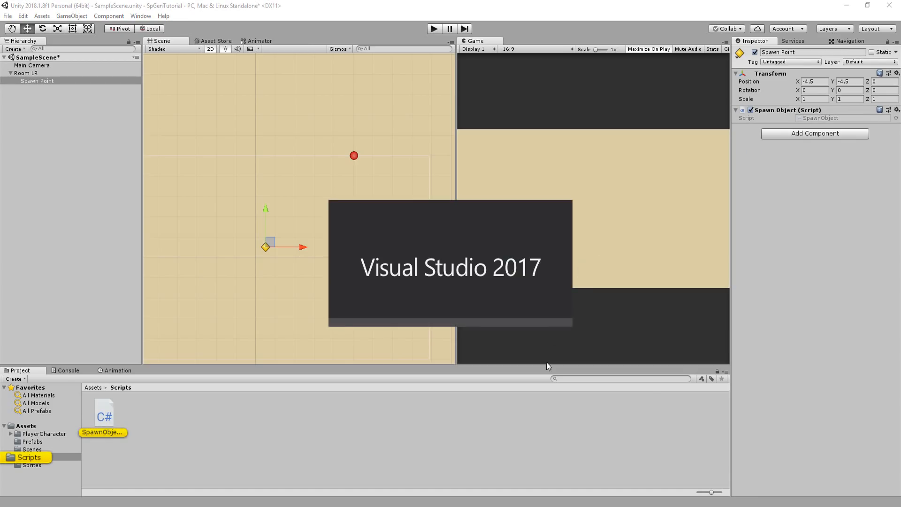
text(GameObject[] objects;)
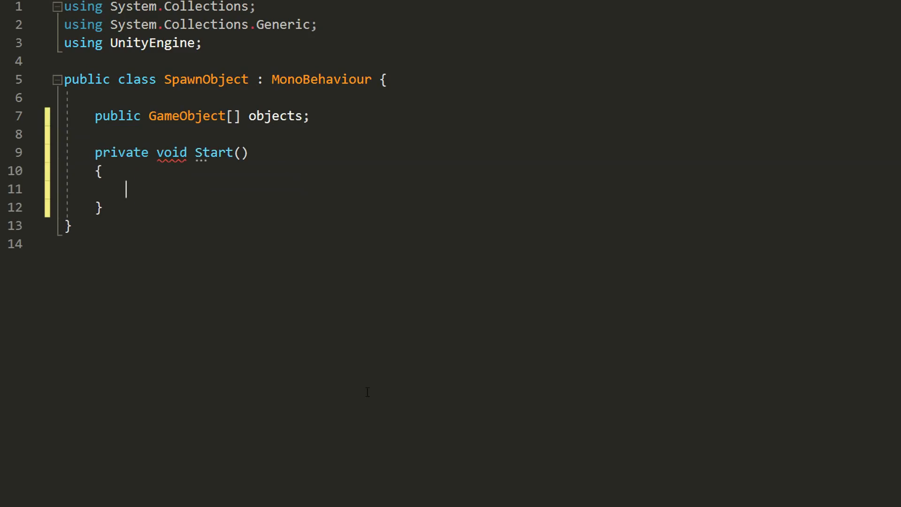
Step: Write Start: int rand = Random.Range(0, objects.Length), then Instantiate objects[rand]
text(int)
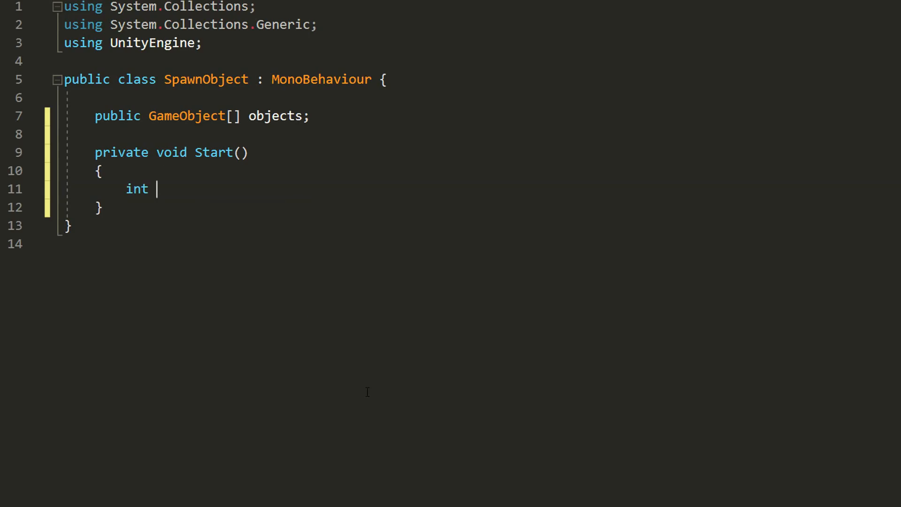
text(rand)
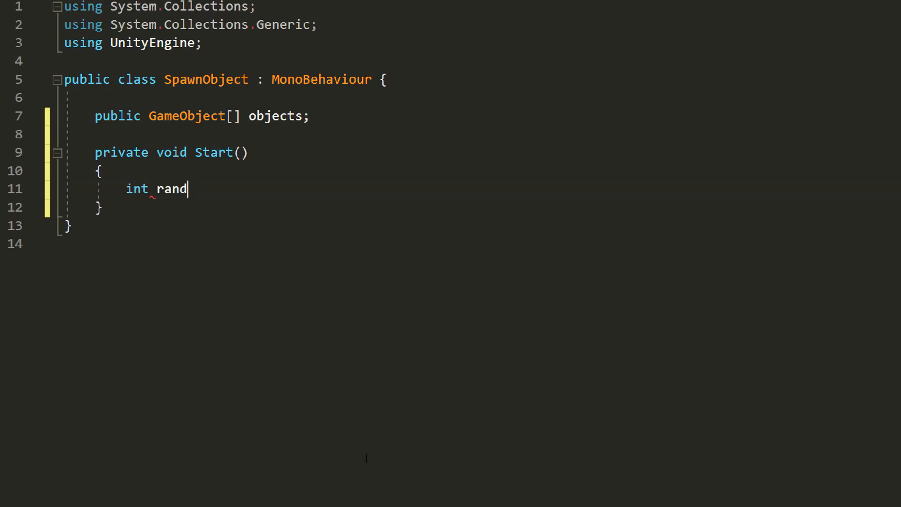
text(= Random.Range())
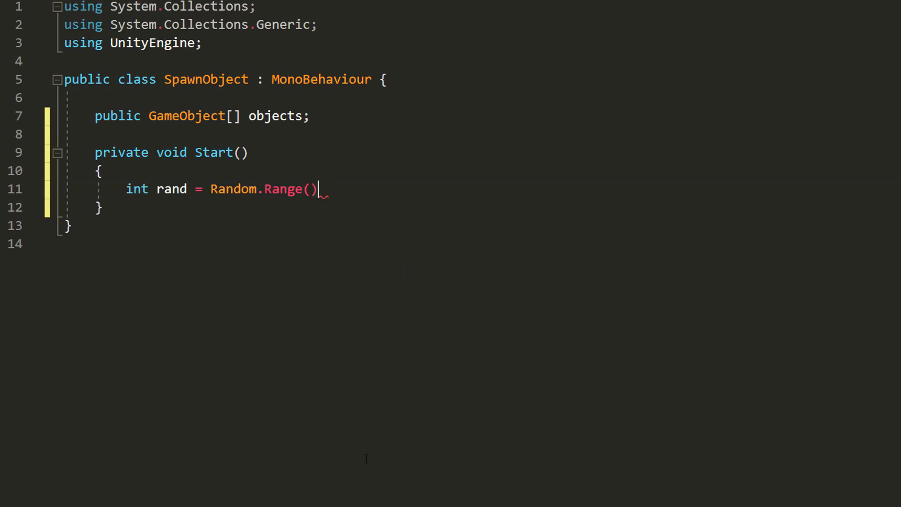
text(0, objects.Length)
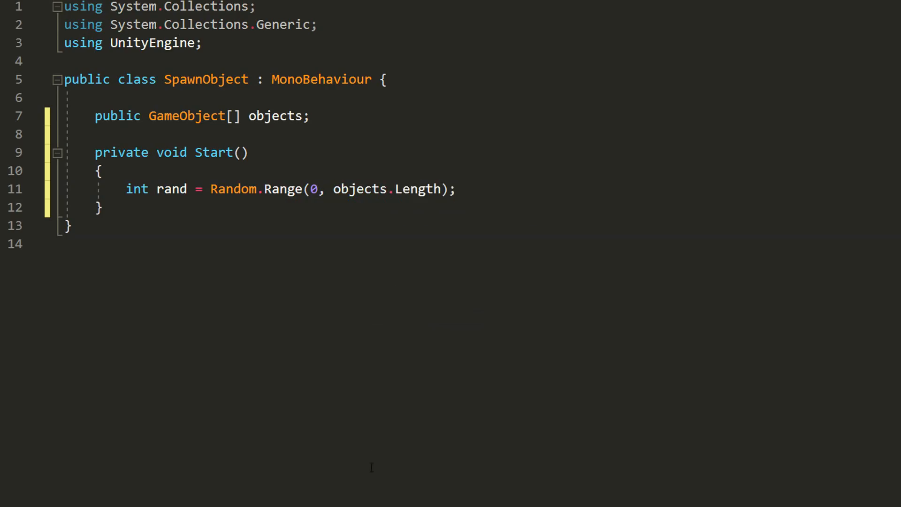
text(Instantiate();)
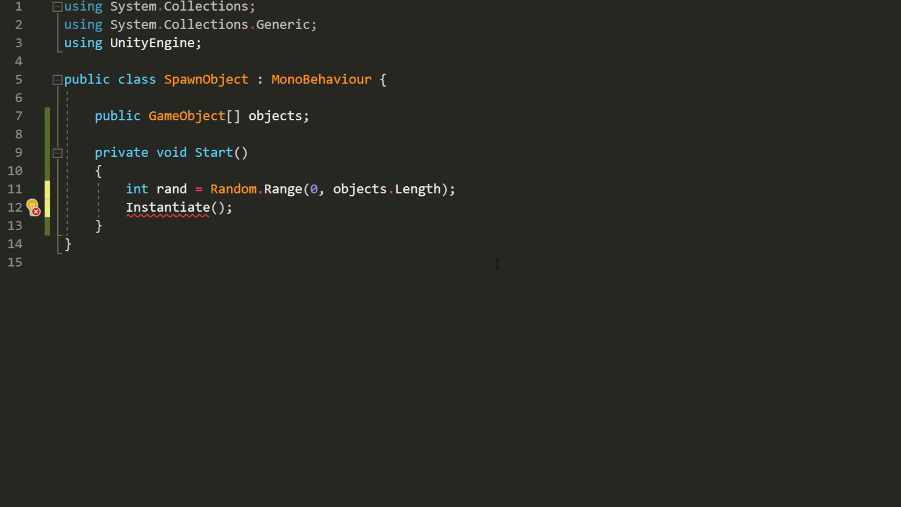
text(objects[ra)
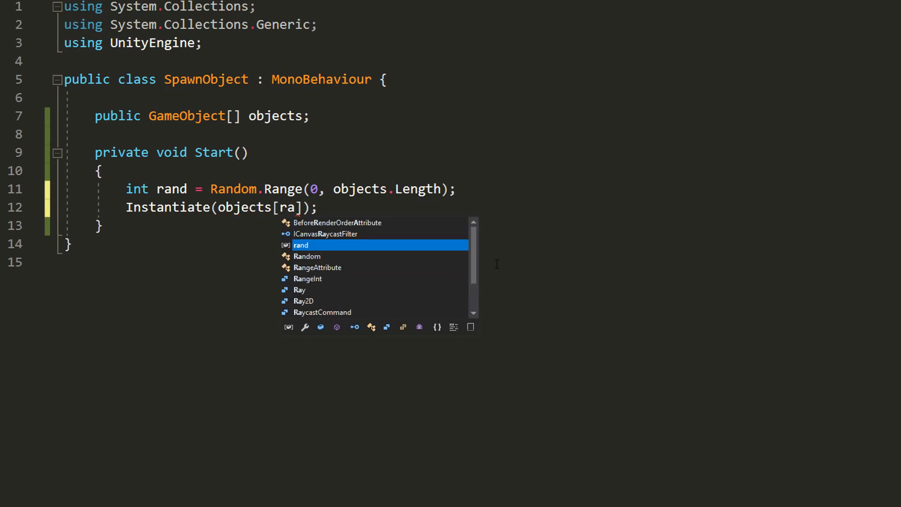
text(nd], tra)
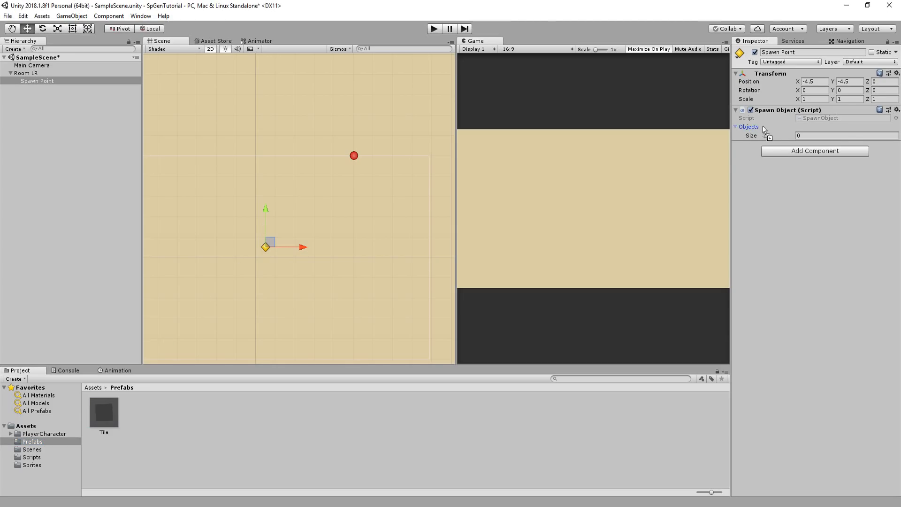
Step: Play and stop the scene to test that Spawn Point spawns a Tile
click(433, 29)
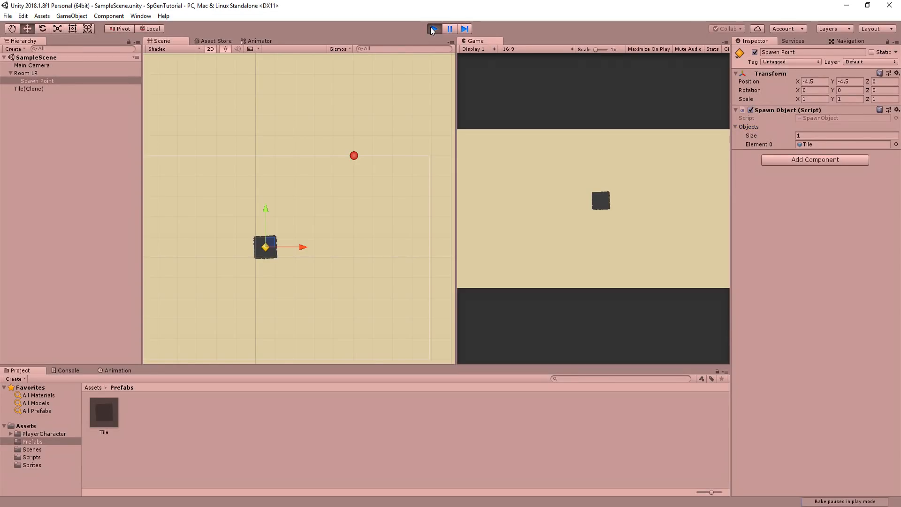
click(432, 29)
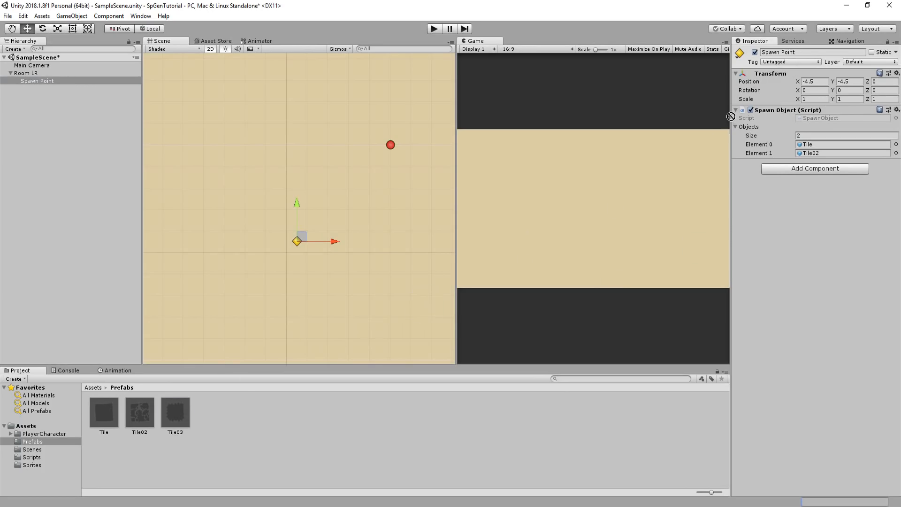
click(433, 28)
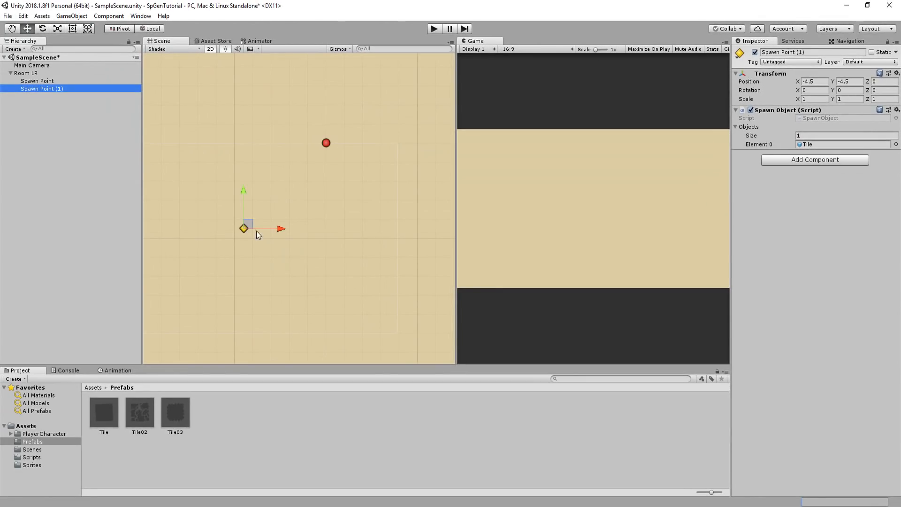
Step: Drag a spawn point to the room's bottom-left corner, then stop the test run
drag(244, 228, 262, 228)
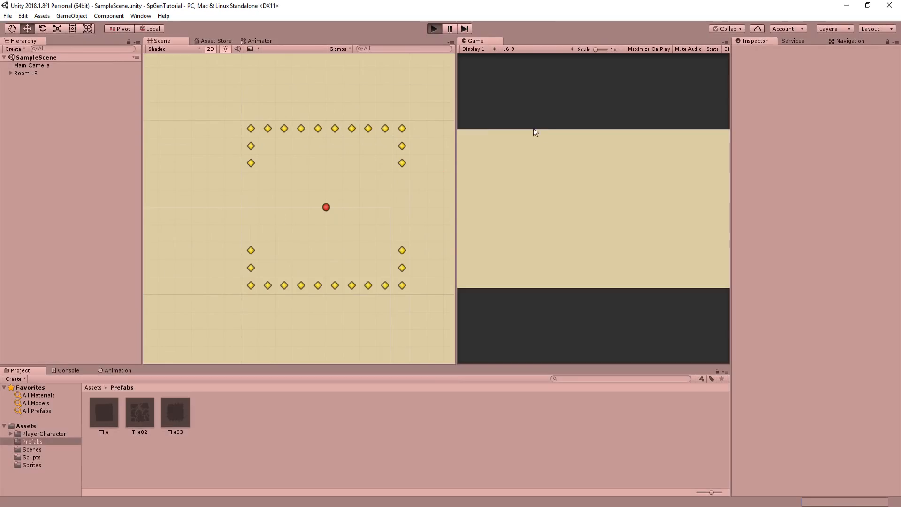
click(433, 28)
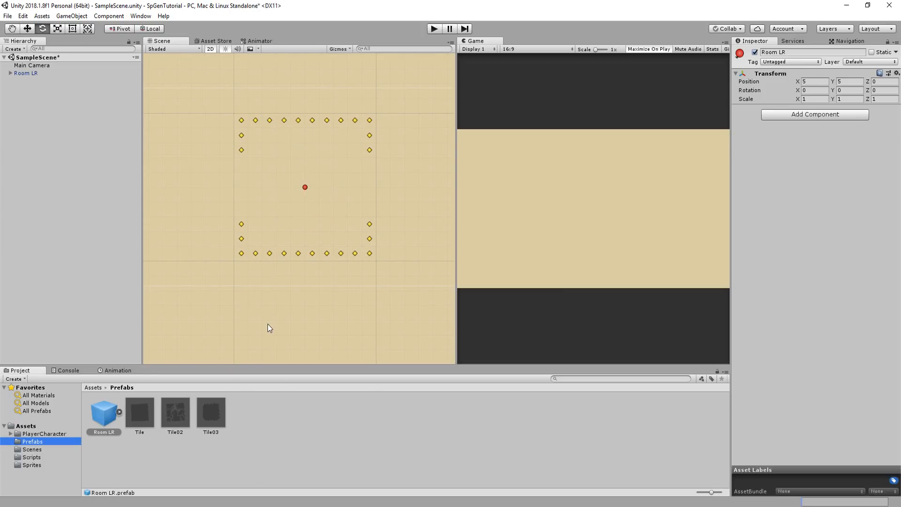
Step: Expand Room LR in the Hierarchy and select a bottom-row spawn point
click(9, 73)
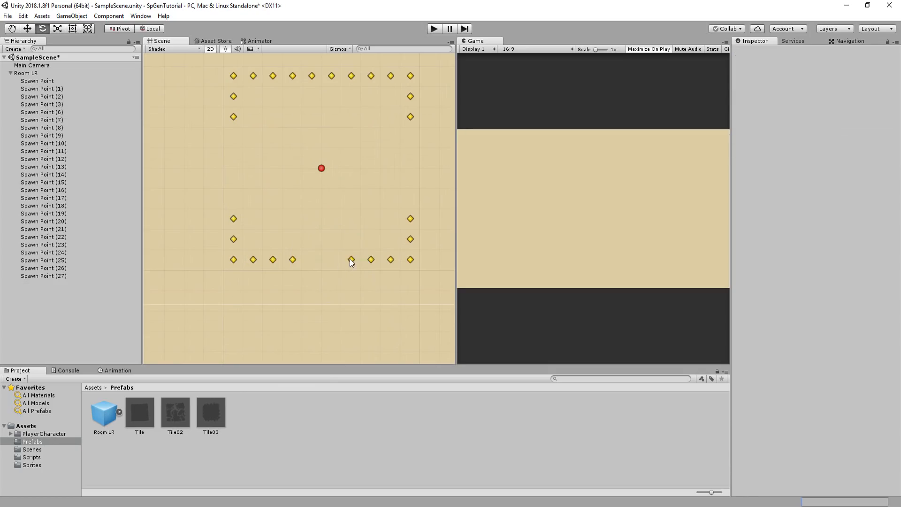
click(27, 74)
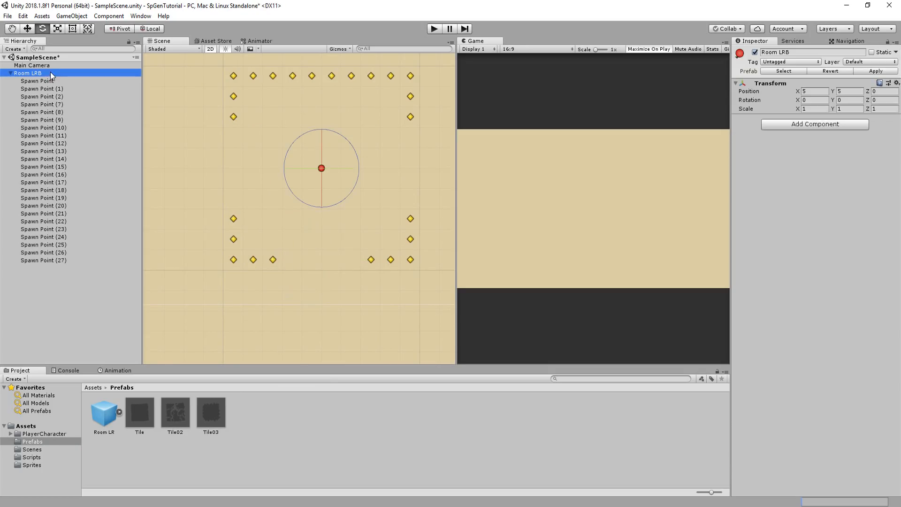
click(5, 74)
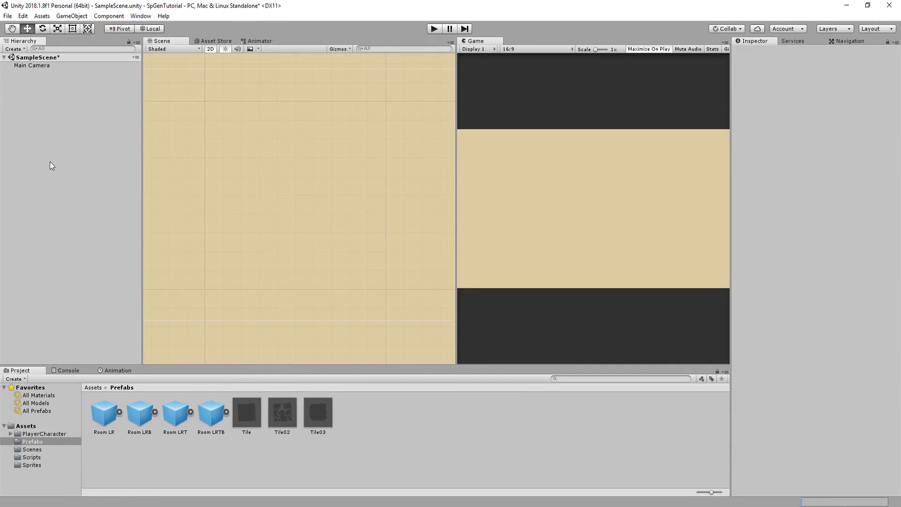
Step: Save the scene, add an empty Level Generation object, and open the LevelGeneration script
key(ctrl+s)
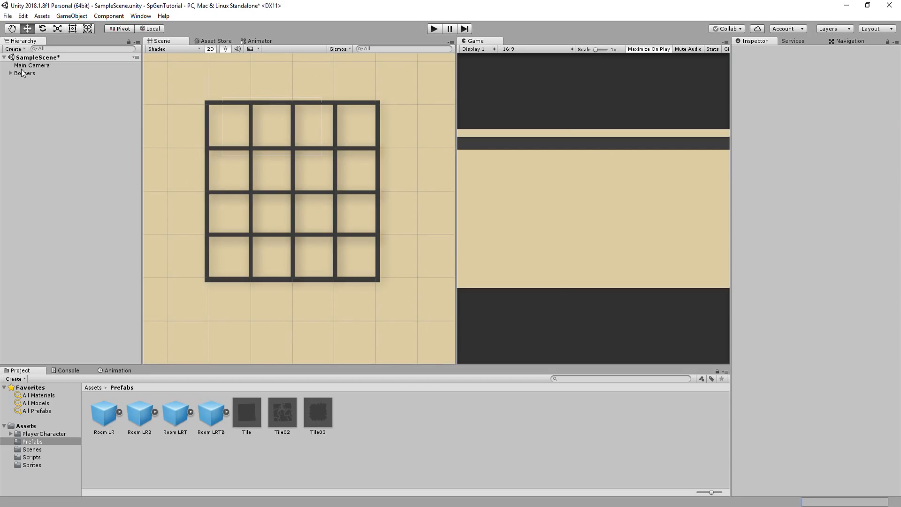
click(13, 48)
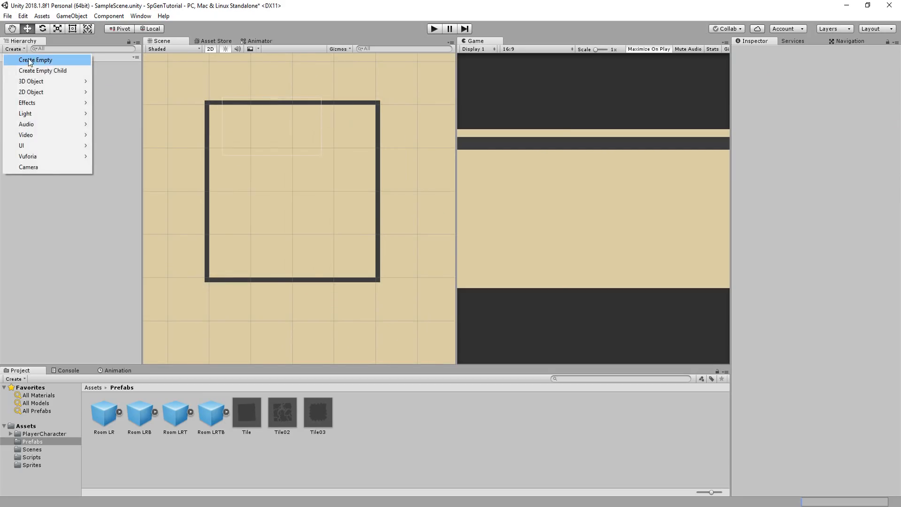
click(35, 60)
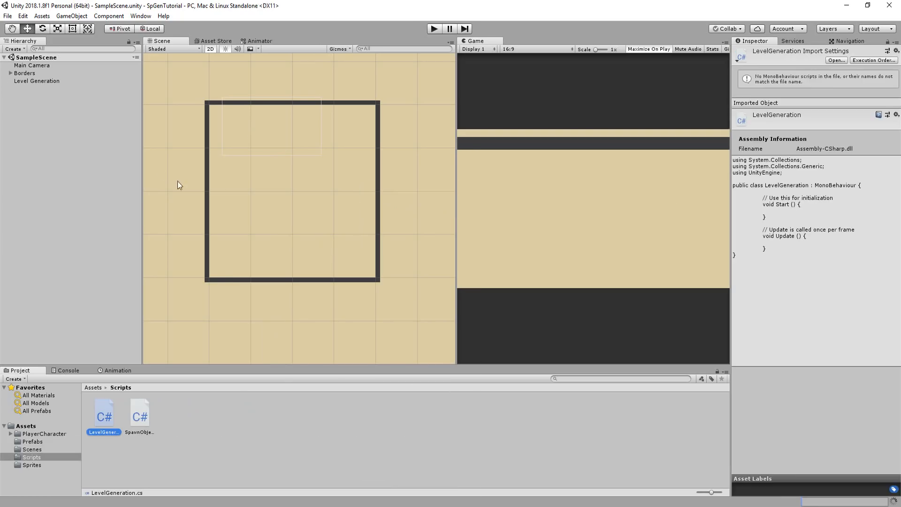
click(37, 81)
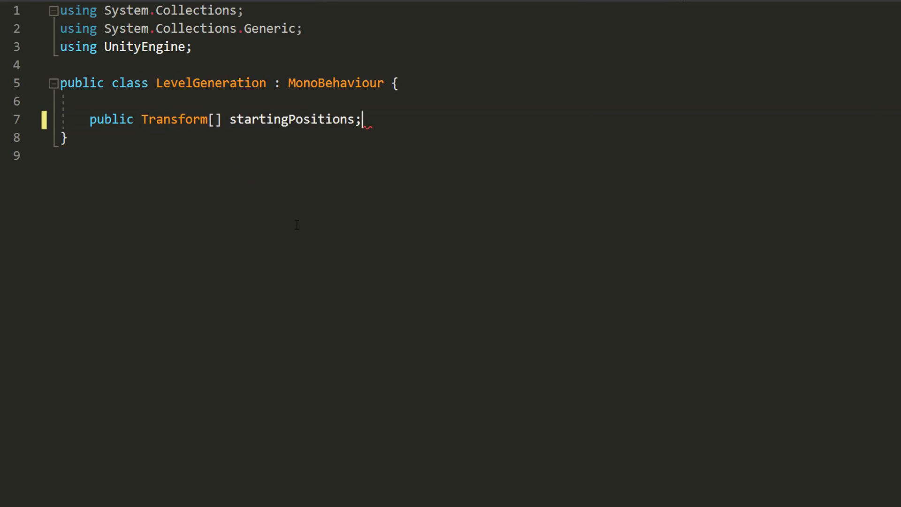
Step: Write Start(): randStartingPos = Random.Range(0, startingPositions.Length), then set transform.position
text(private void Start())
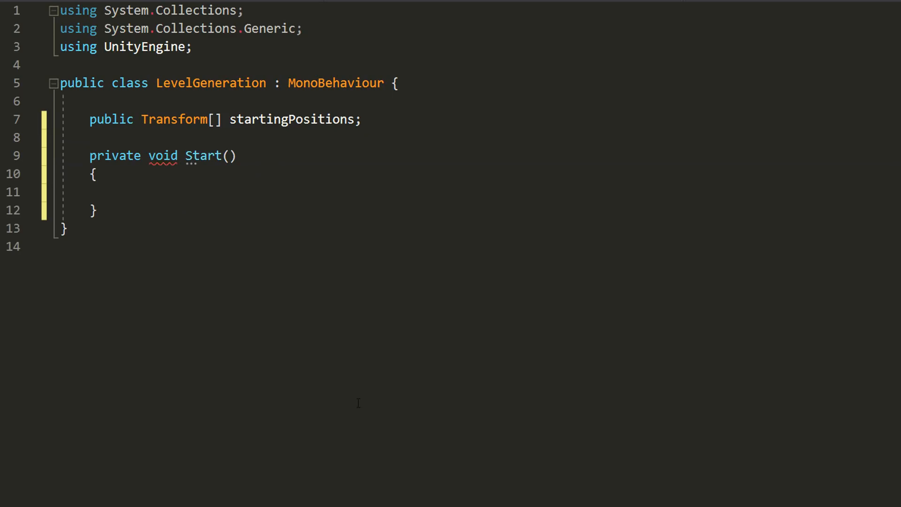
text(int randStartingPo)
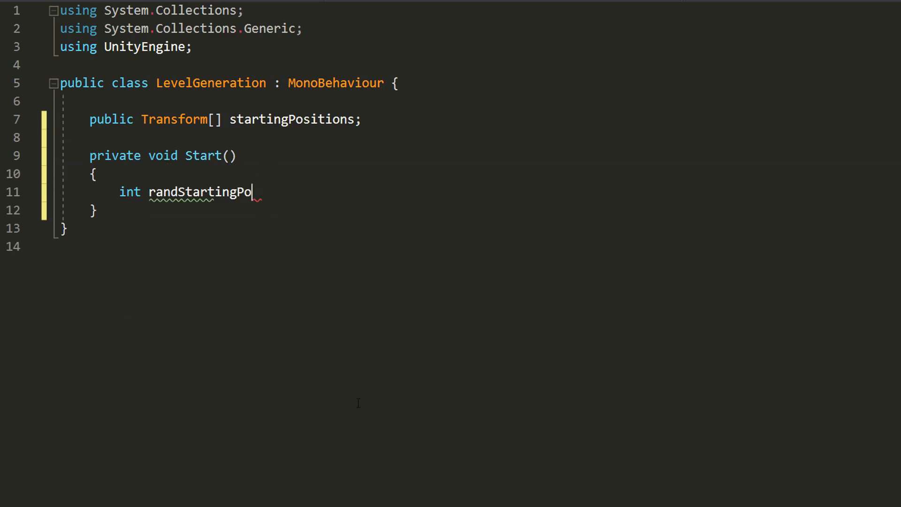
text(s = Random.Range)
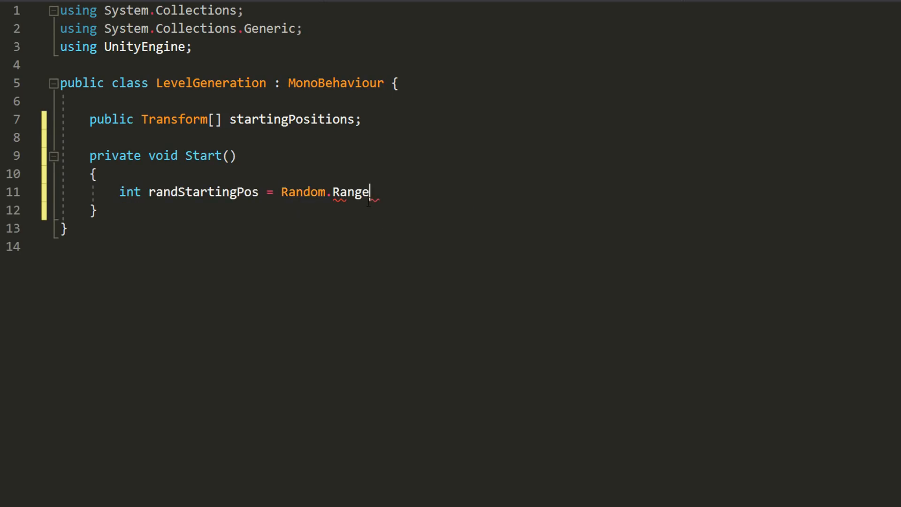
text((0, startingPositions.Length);)
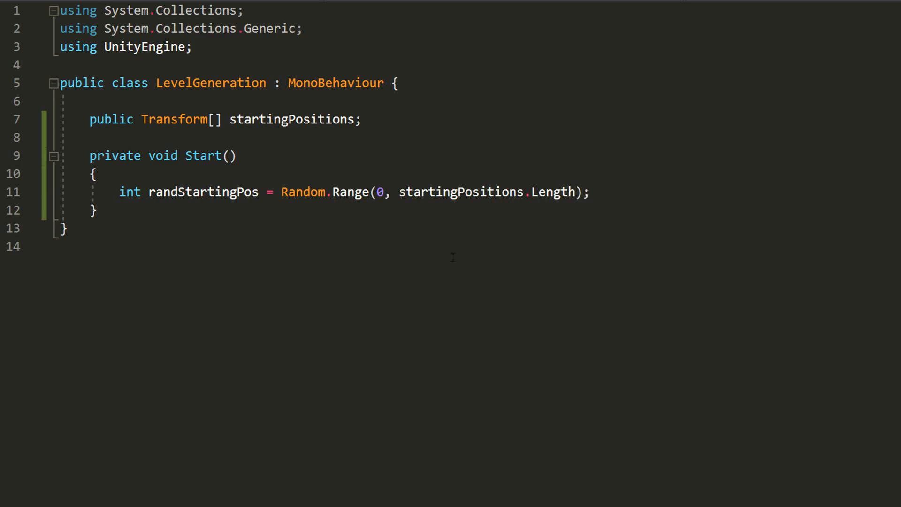
text(transform.position)
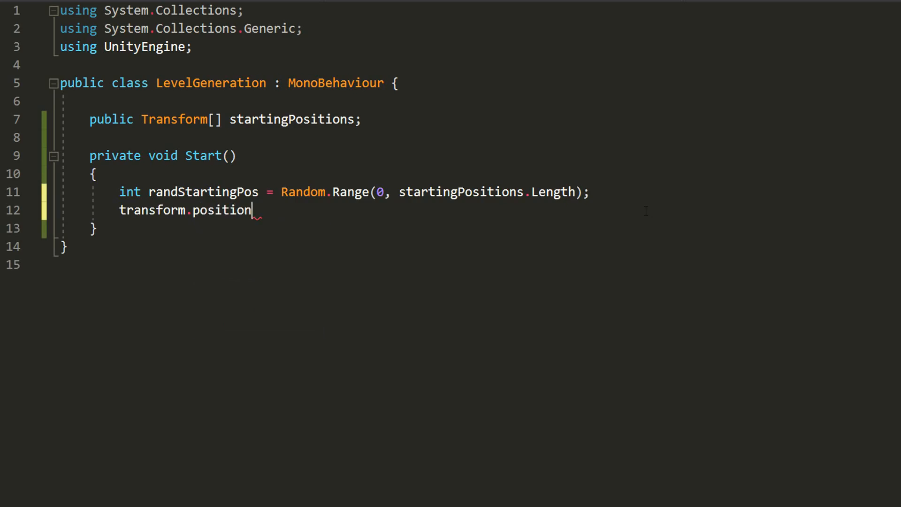
text(= st)
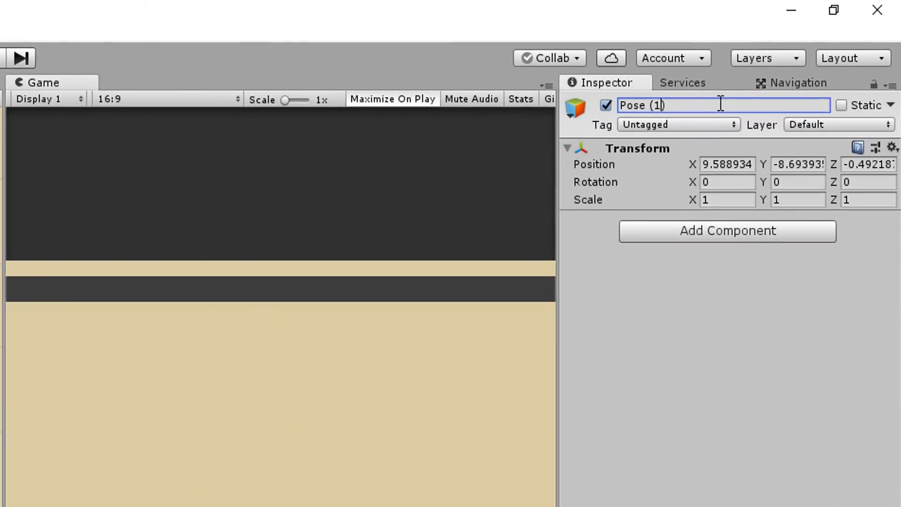
Step: Place Pose (1), assign Pose (1)–(4) as starting positions, and test with Play
click(574, 108)
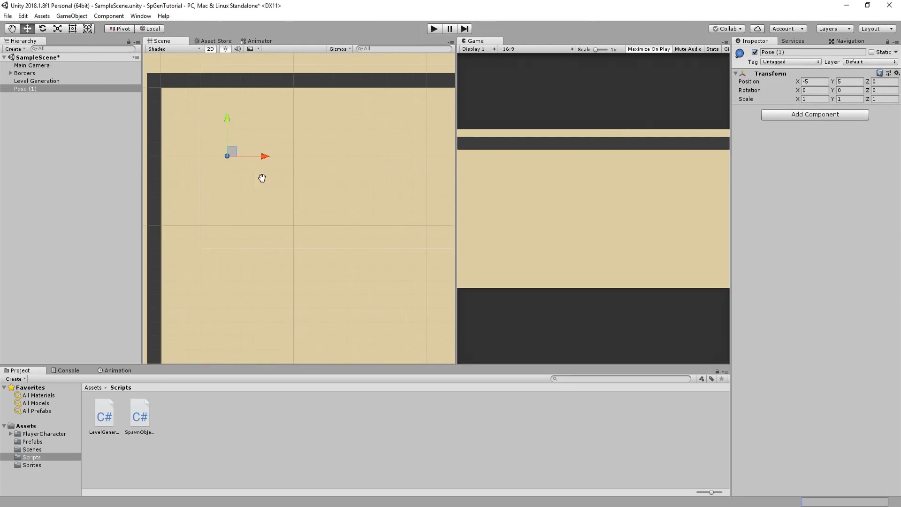
drag(261, 178, 223, 187)
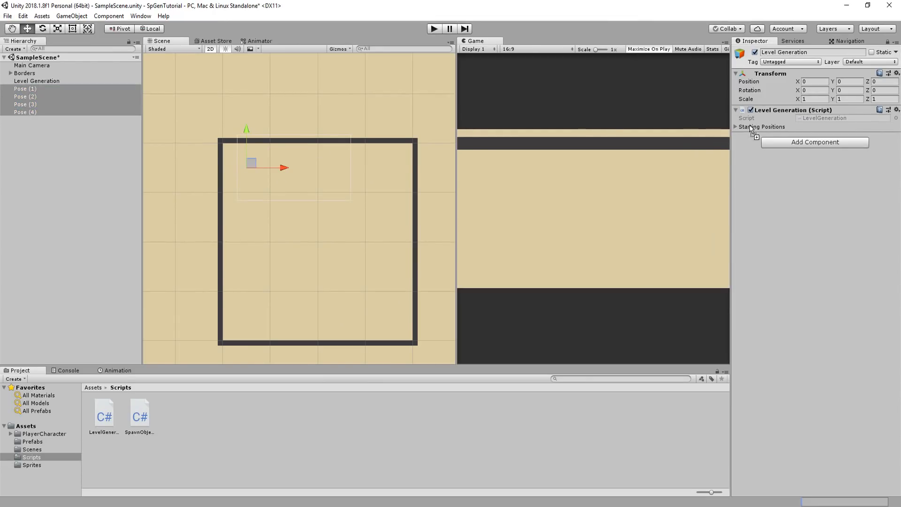
click(736, 126)
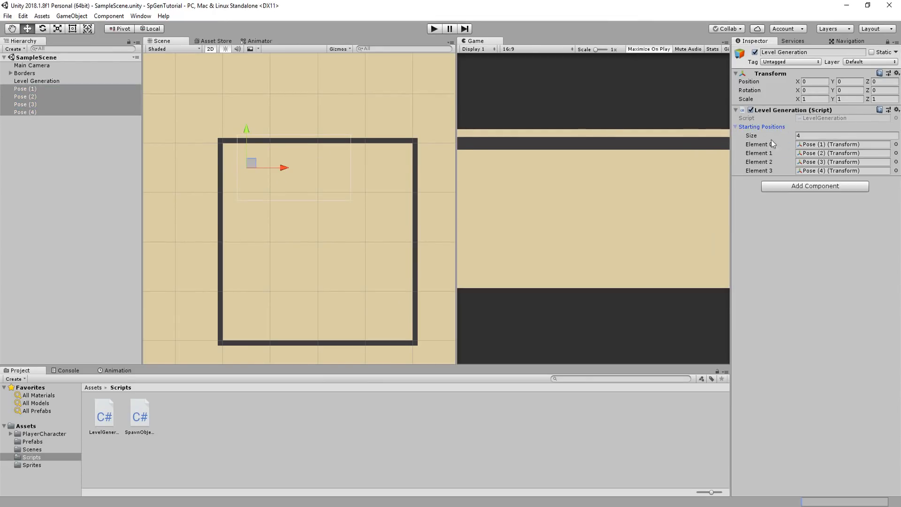
click(434, 28)
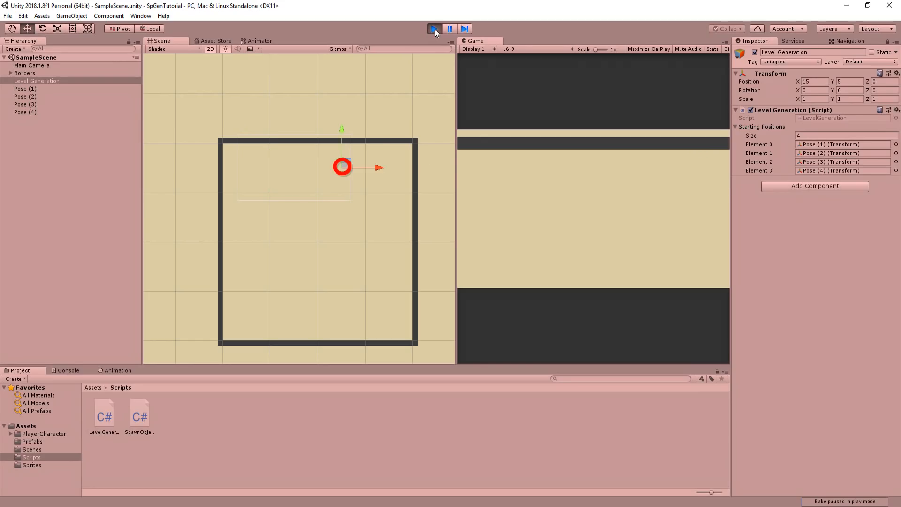
click(433, 28)
text(public)
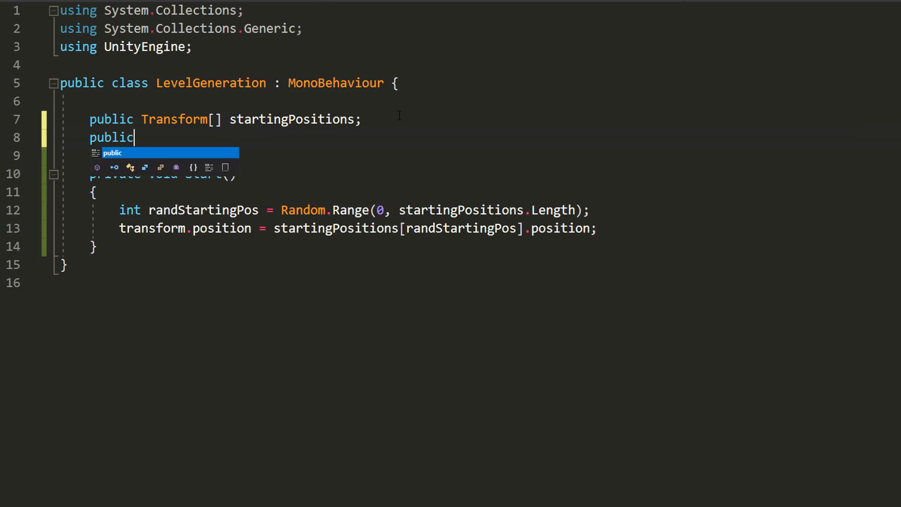
Step: Declare a public GameObject[] rooms and Instantiate rooms[0] at transform.position with Quaternion.identity in Start
text(GameObject[] rooms;)
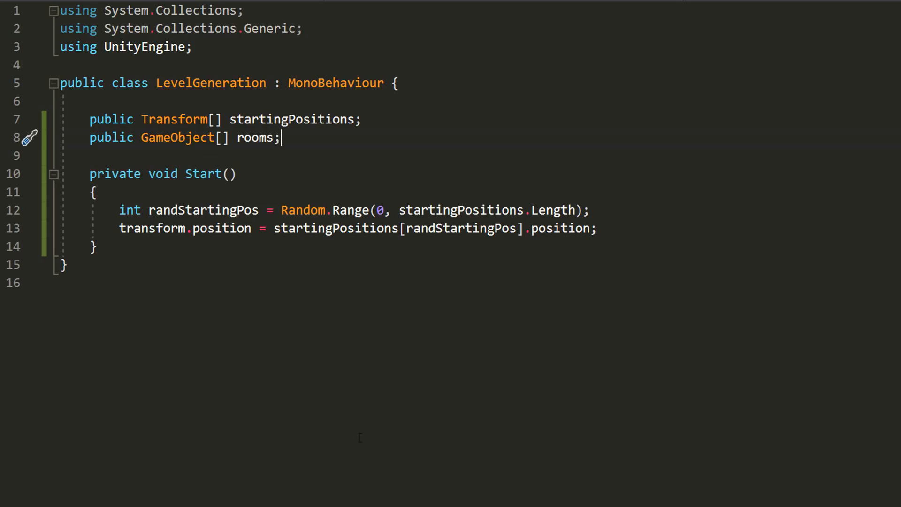
text(Instantiate(rooms[0], transform.position);)
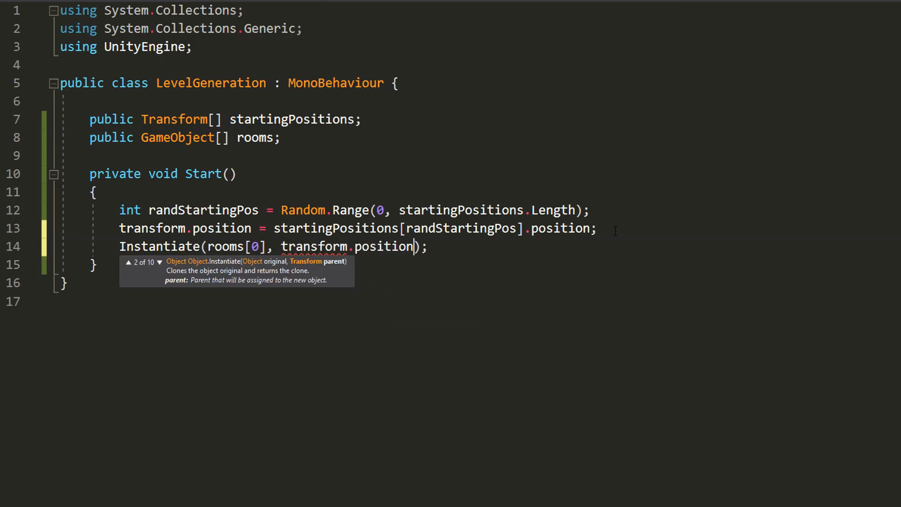
text(, Quaternion.identity)
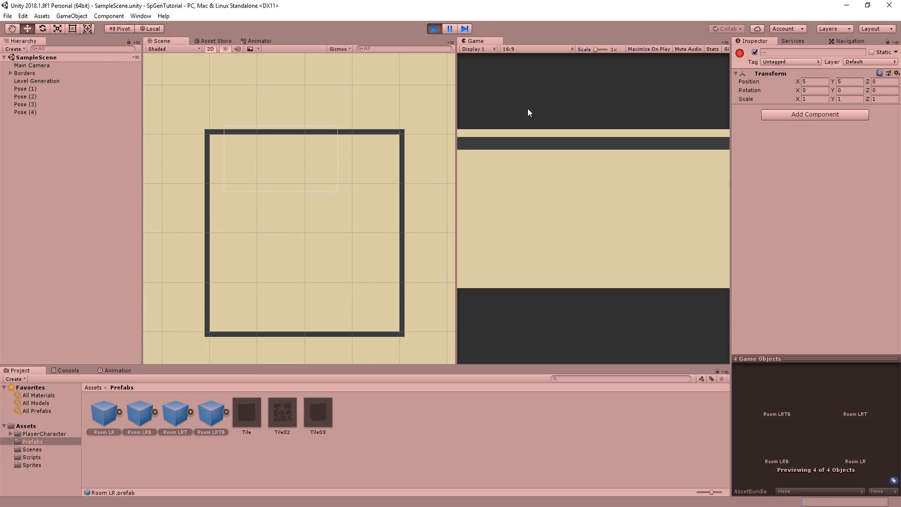
Step: Press Play to test-run the scene with the four room prefabs assigned
click(433, 28)
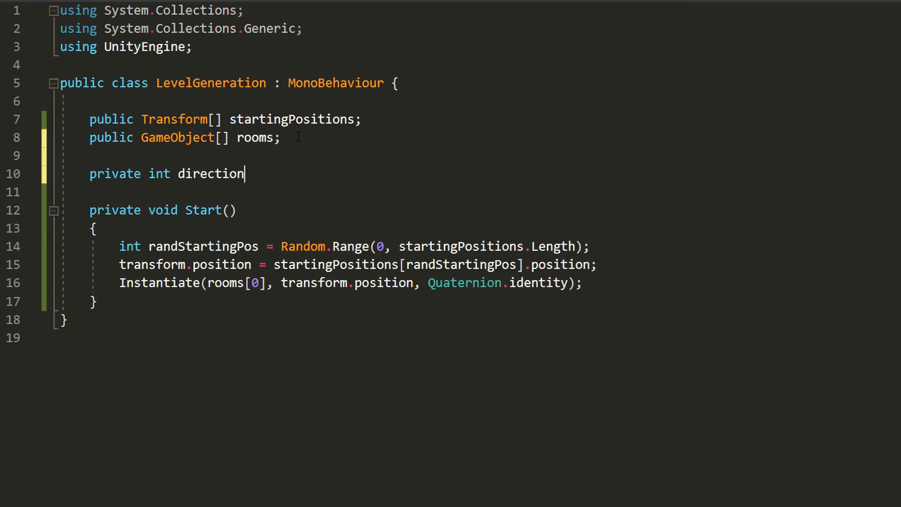
Step: Pick direction with Random.Range(1, 6) and add a move-right branch for direction 1 or 2
text(direction = Random.Range();)
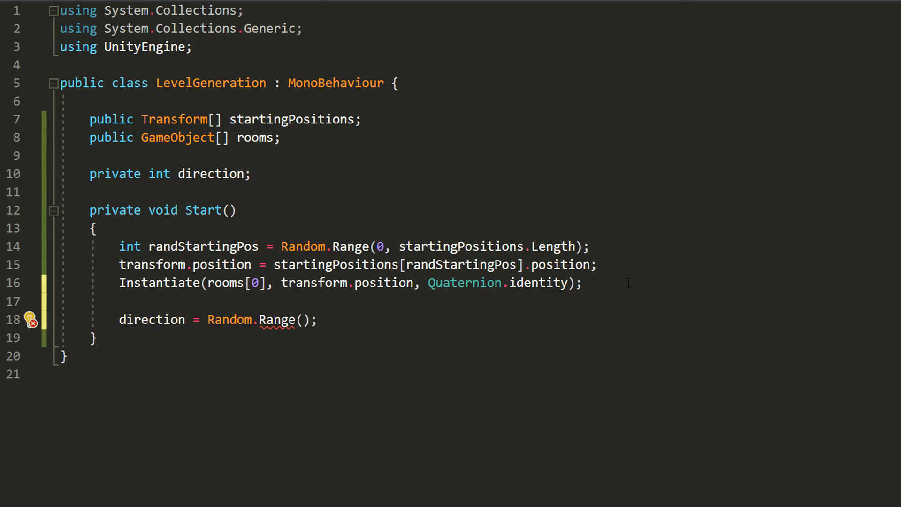
text(1, 6)
text(private void Move()
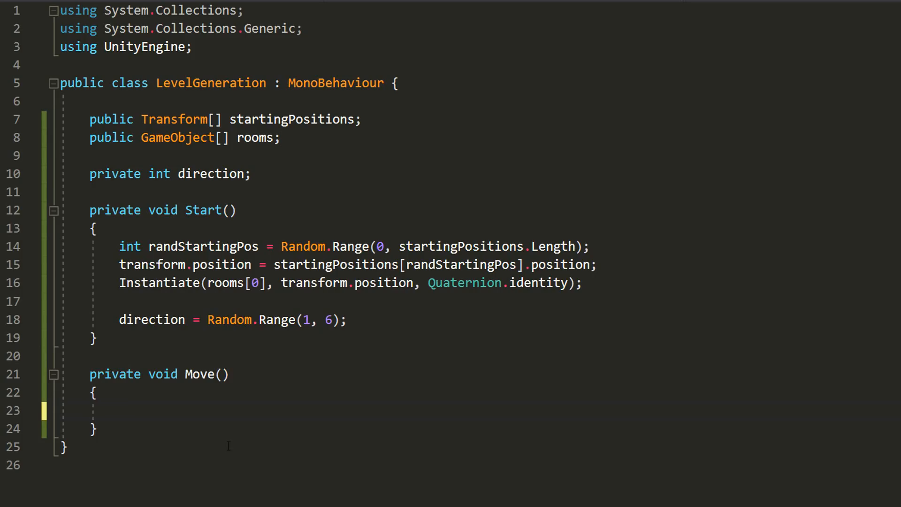
text(if (direction) {)
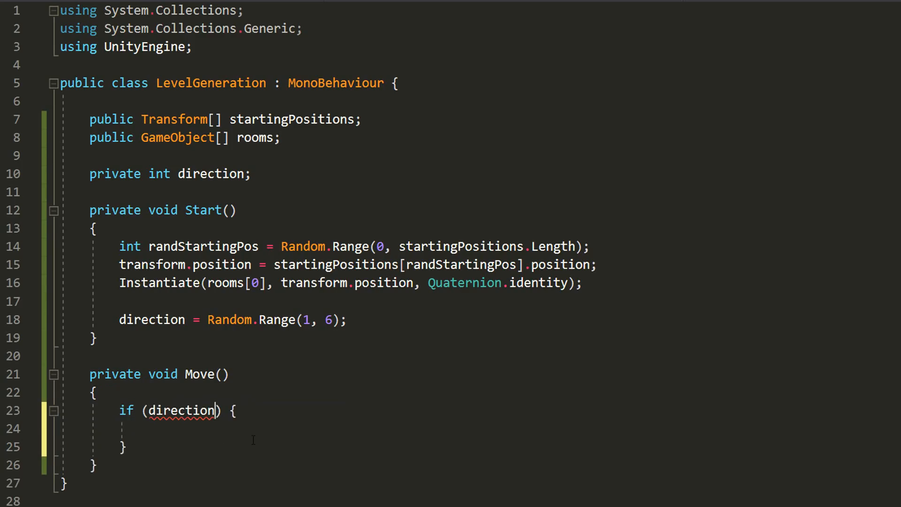
text(== 1)
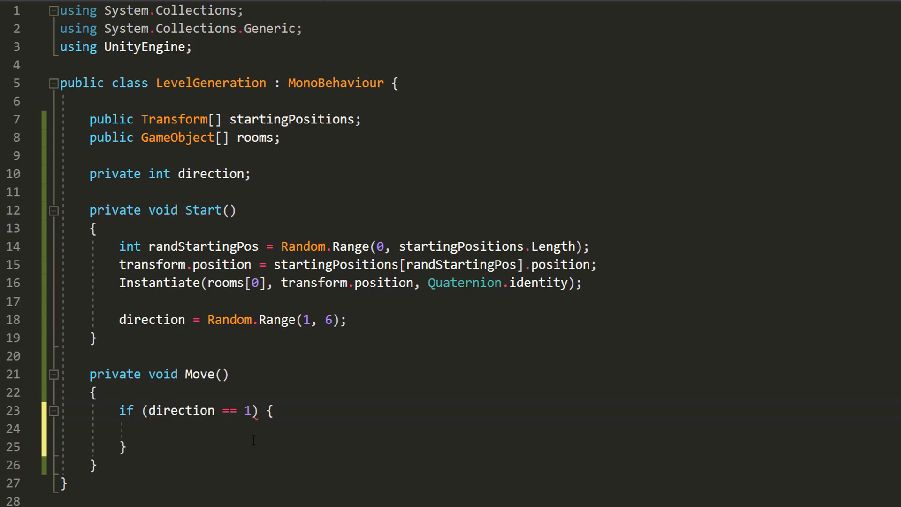
text(|| direction == 2) { // Move RI)
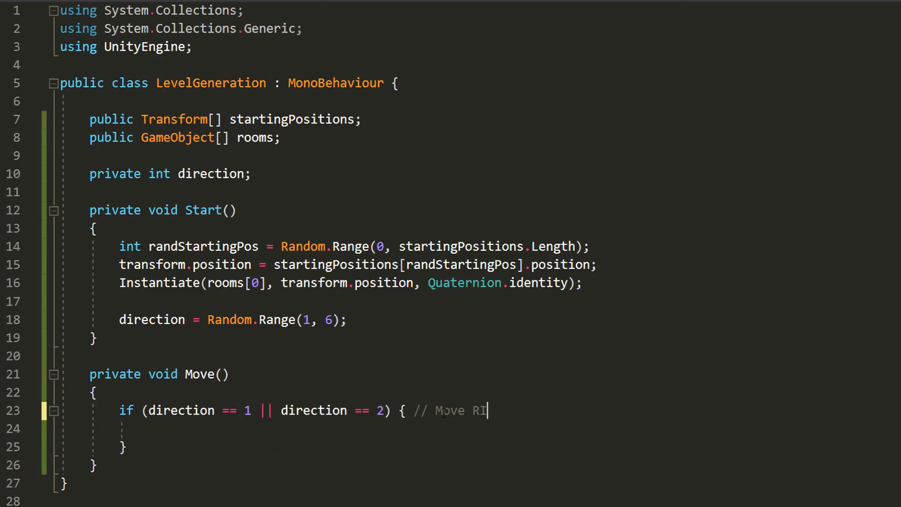
text(GHT !)
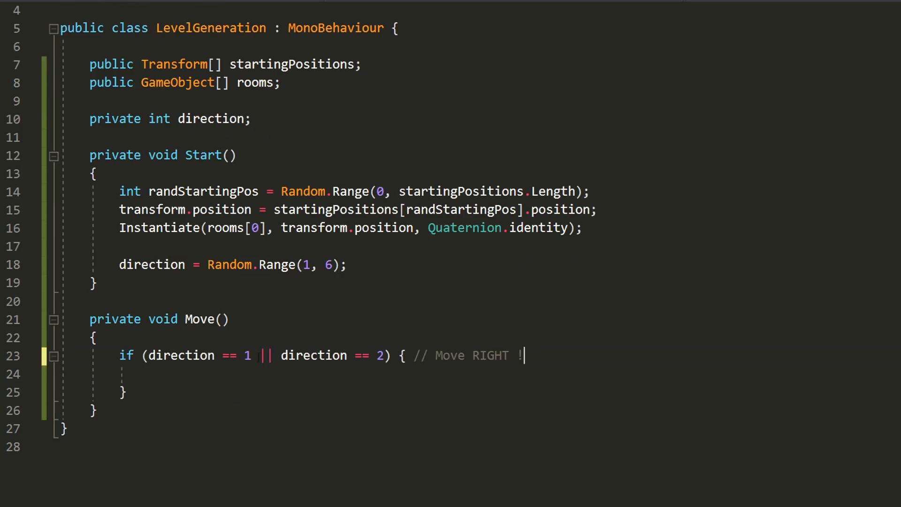
Step: Compute a rightward newPos from a public float moveAmount and assign it to transform.position
text(Vector2 new)
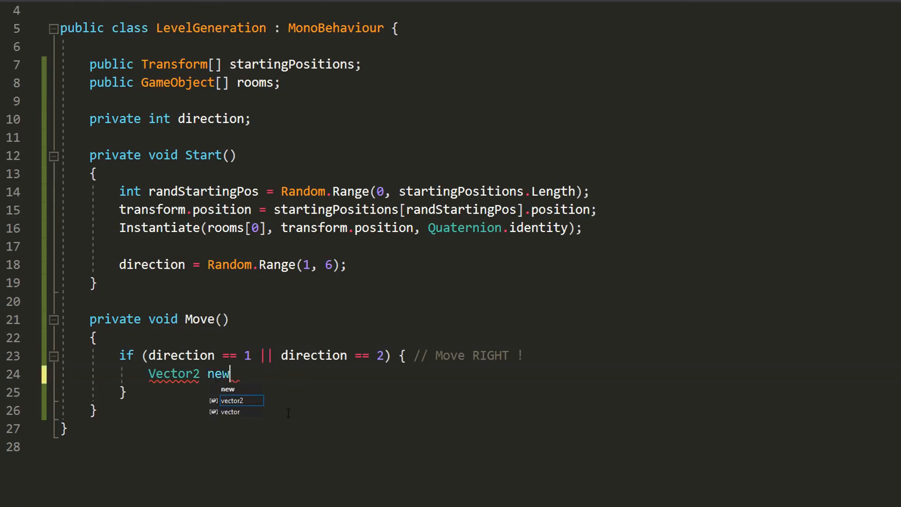
text(Pos = new Vector2(transform.position.x + );)
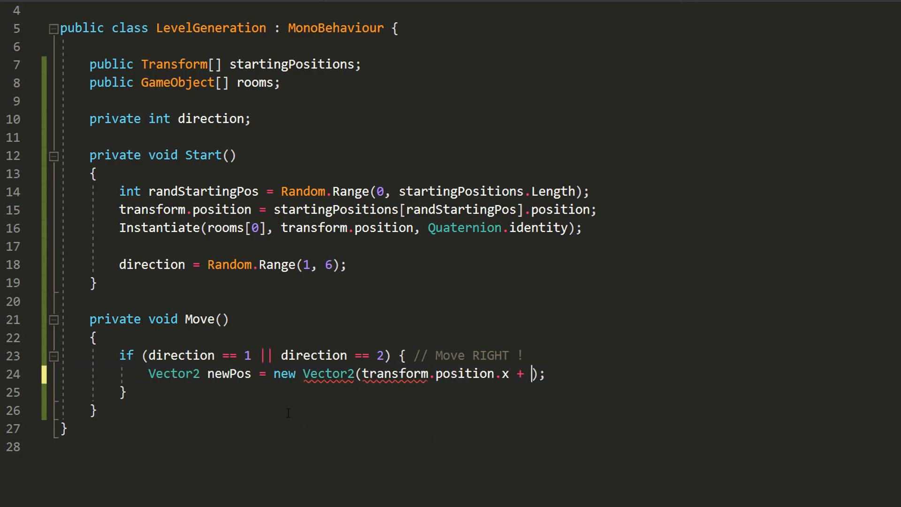
text(public float moveAmount;)
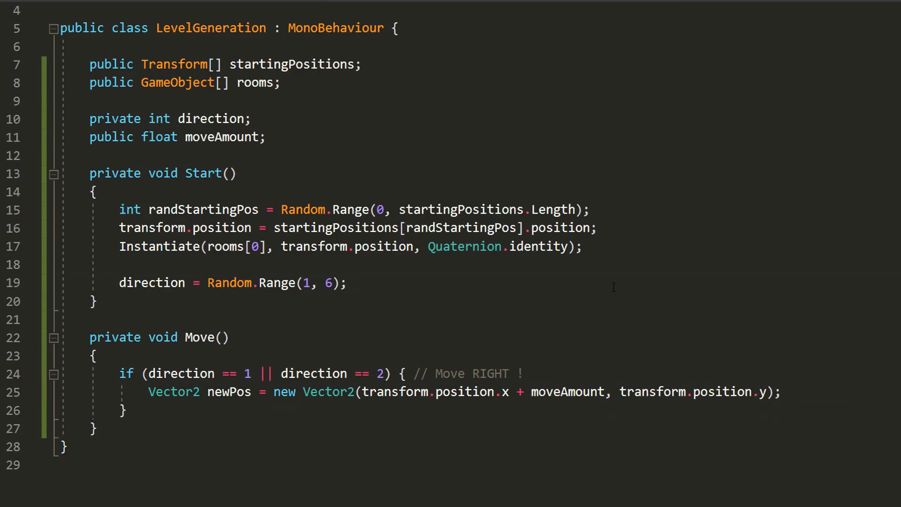
text(transform.position = newPos)
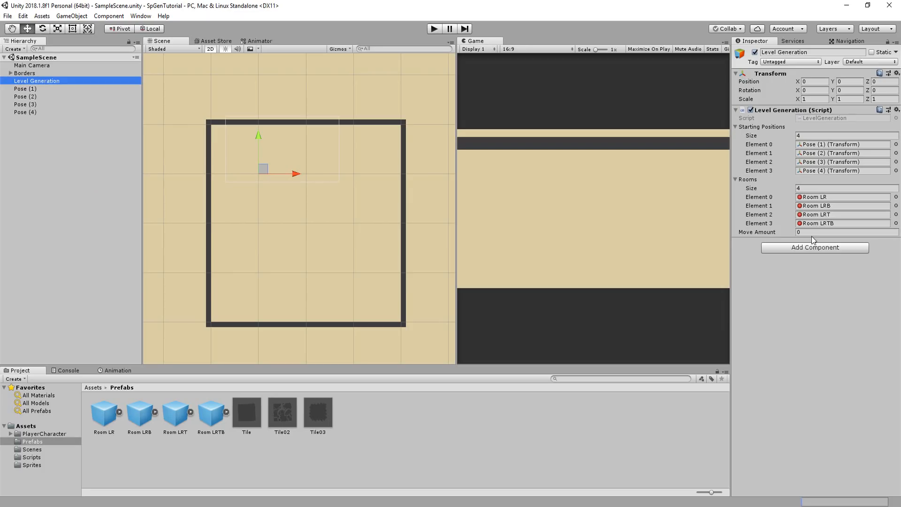
Step: Enter 10 as Move Amount and pan the Scene view to the starting positions
text(10)
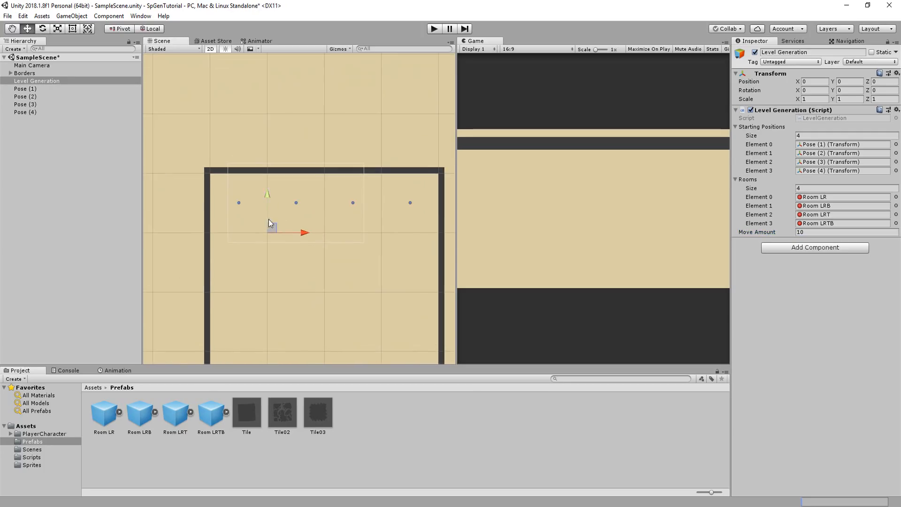
drag(271, 223, 259, 244)
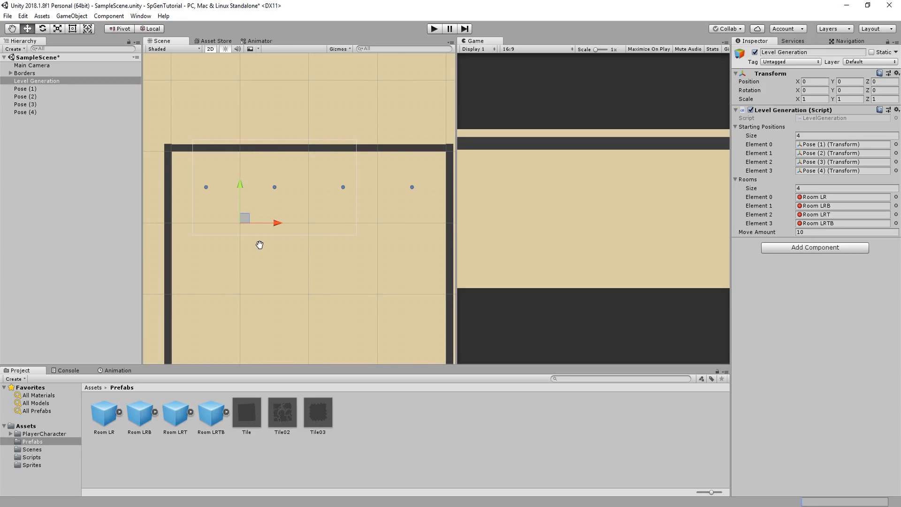
mouse_move(260, 247)
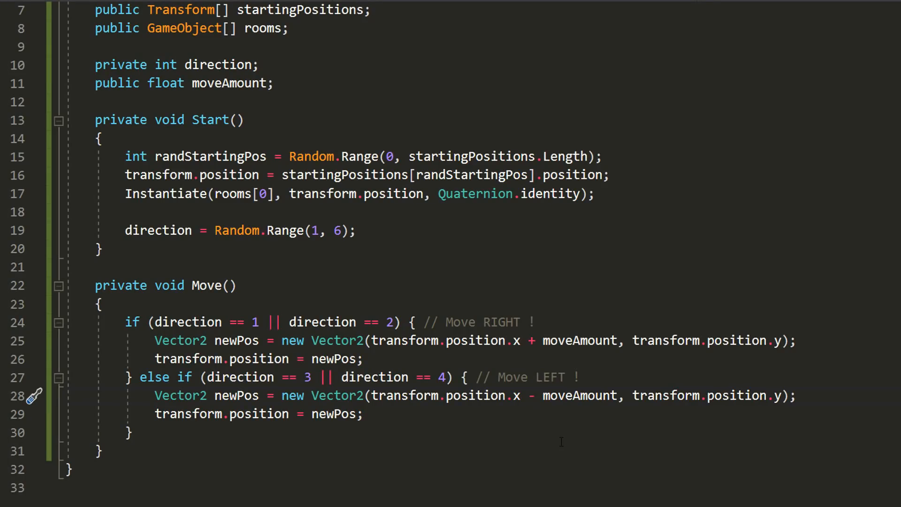
Step: Add left (x - moveAmount) and down (y - moveAmount) branches, then Instantiate rooms[0] after moving
click(133, 433)
text( else if (direction == 5) {)
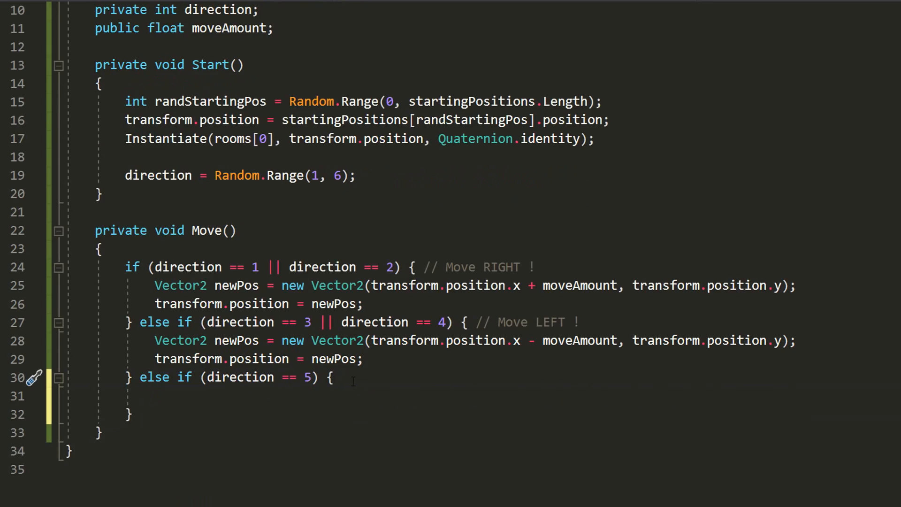
text(// Move DOWN !)
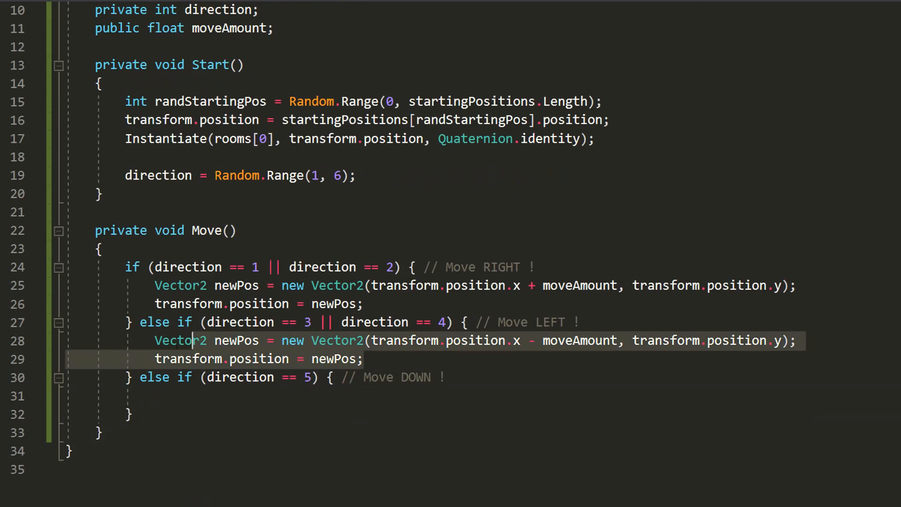
text(Vector2 newPos = new Vector2(transform.position.x - moveAmount, transform.position.y - );)
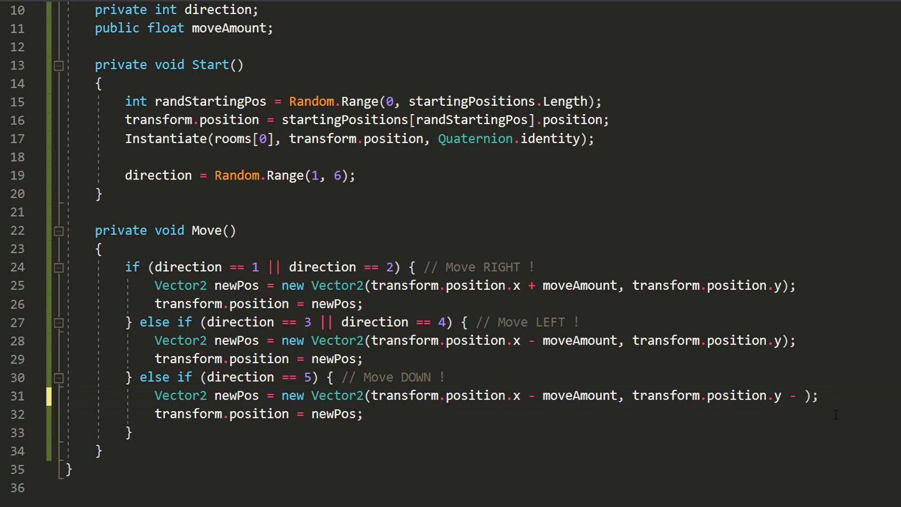
text(moveAmount)
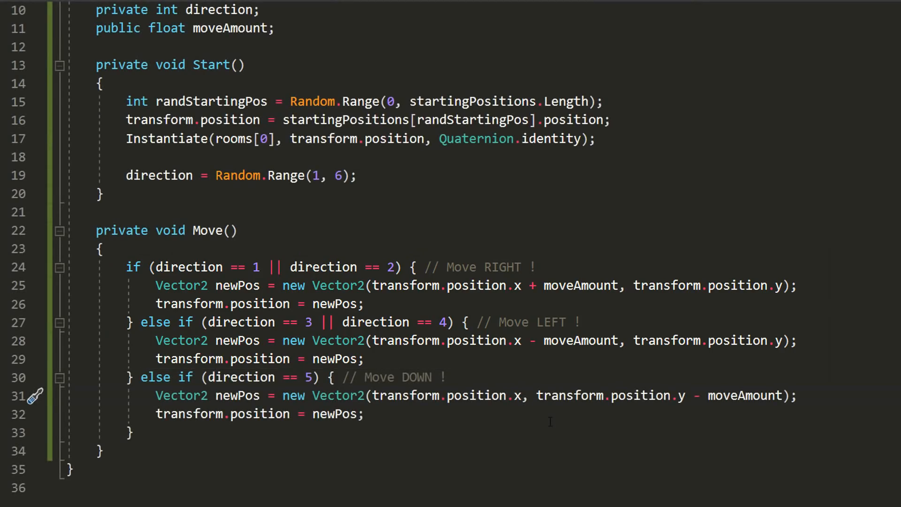
text(Instantiate();)
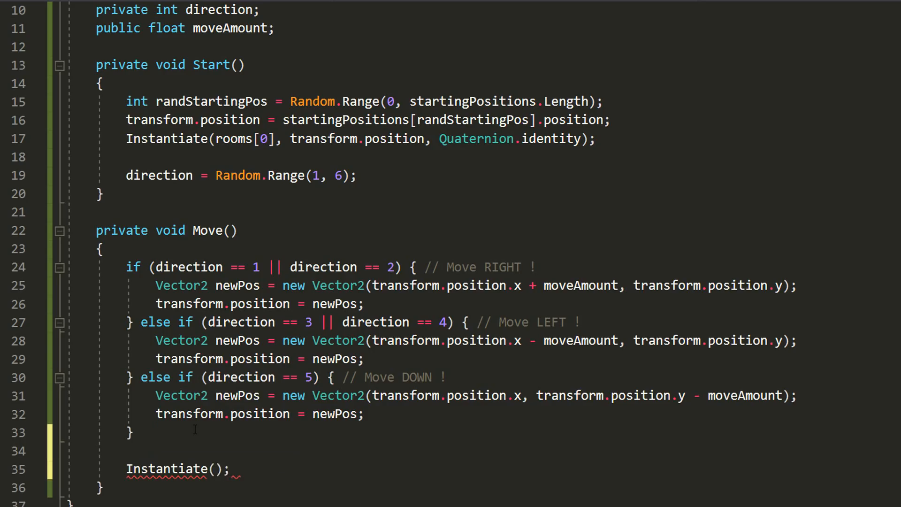
text(rooms[0], transform.position, Quaternion.identity)
text(direction = Random.Range(1, 6);)
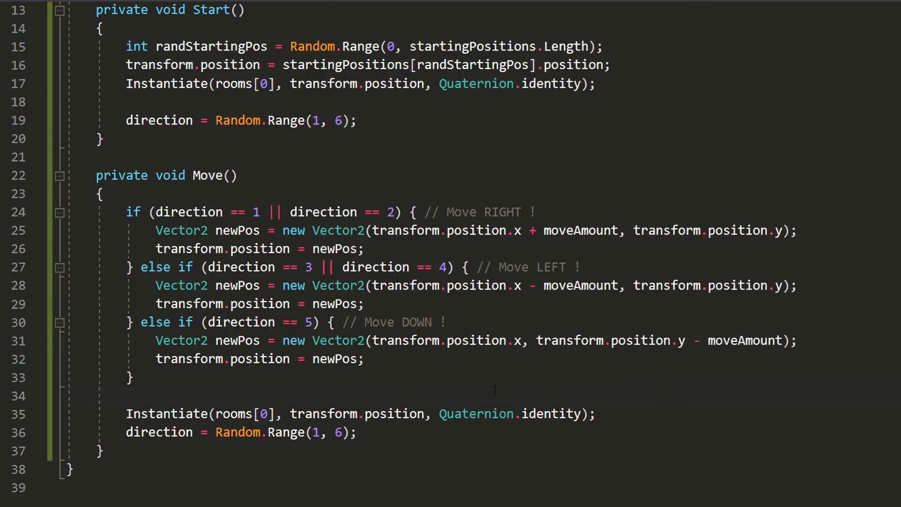
Step: Declare a private timeBtwRoom and startTimeBtwRoom of 0.25f
scroll(up, 3)
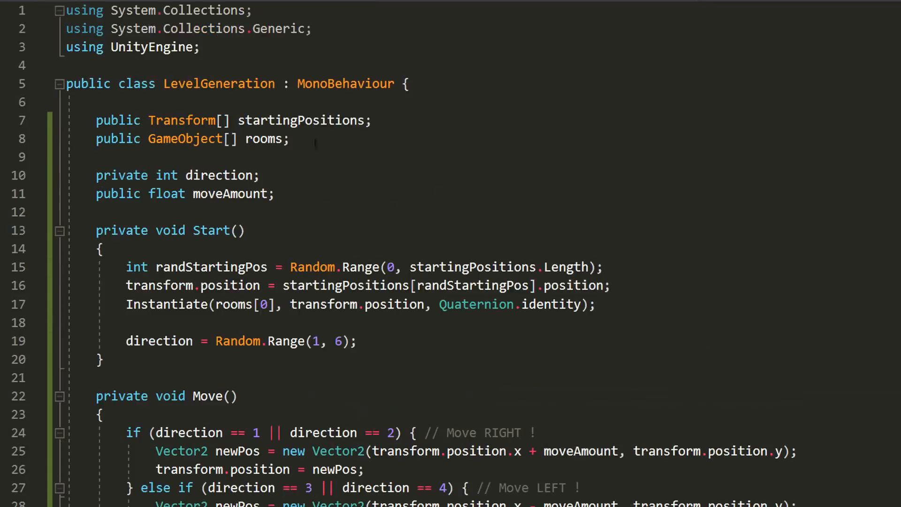
text(private float timeBtw)
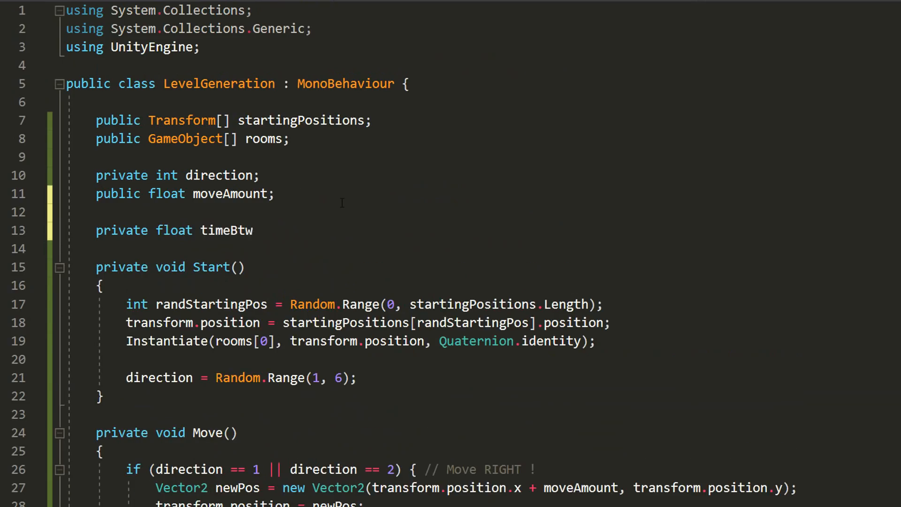
text(Room;)
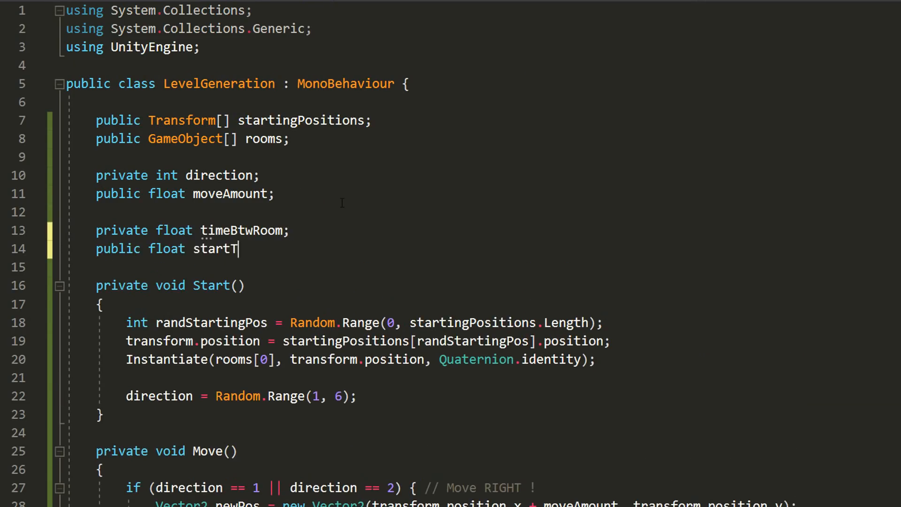
text(imeBtwRoom =)
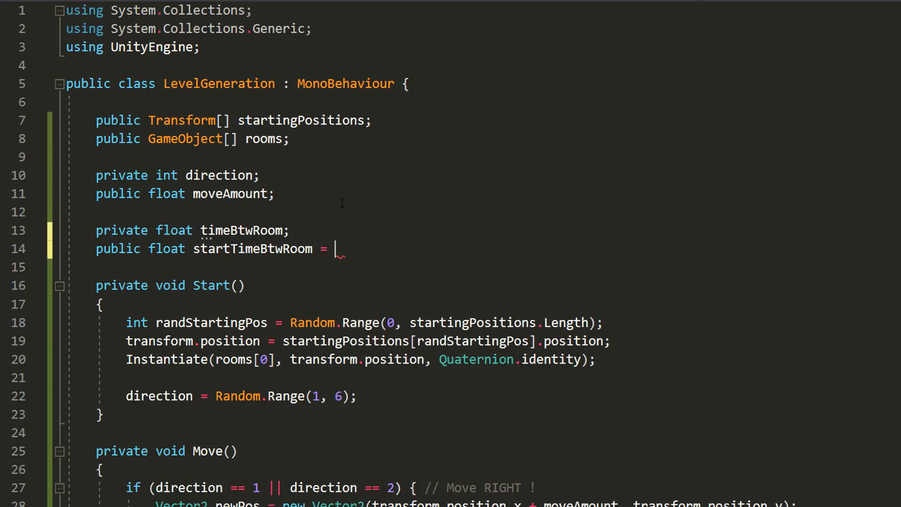
text(0.25f;)
text(if (timeBtwRoom <=) {)
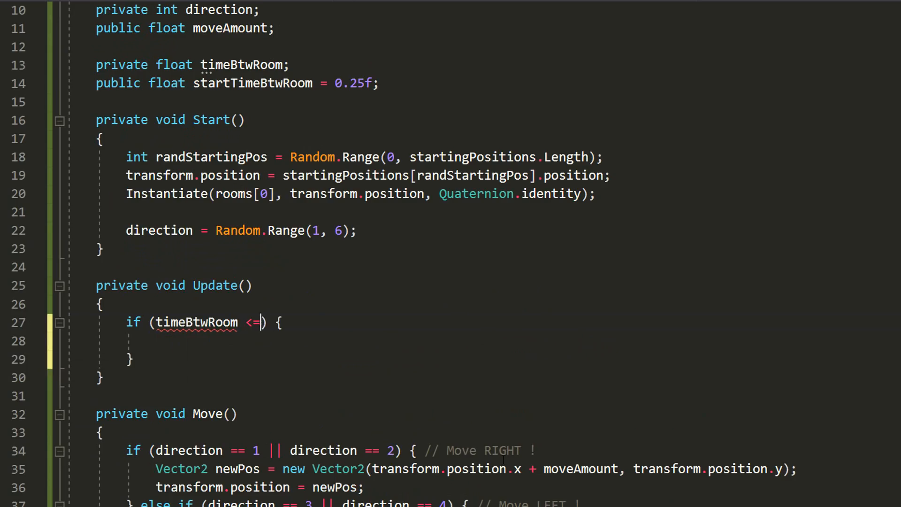
Step: In Update, call Move() when timeBtwRoom reaches 0 and reset it to startTimeBtwRoom
text(0)
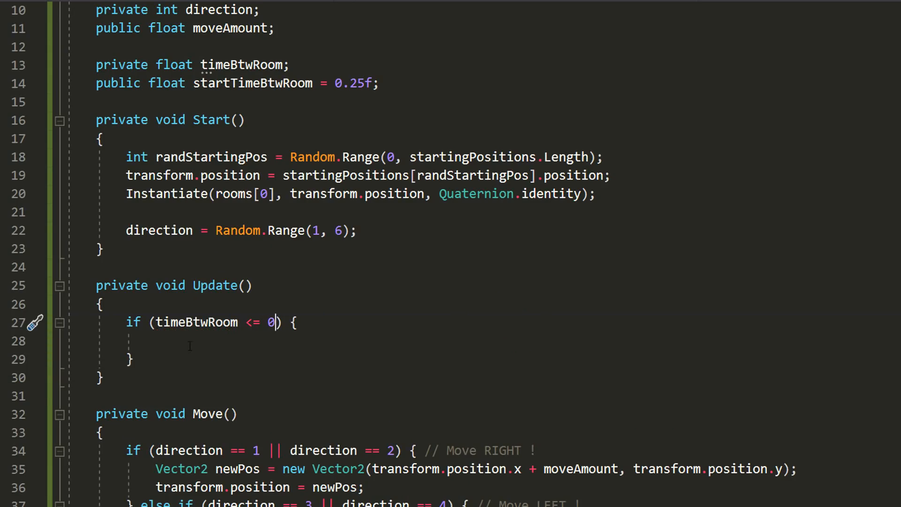
text(Move();)
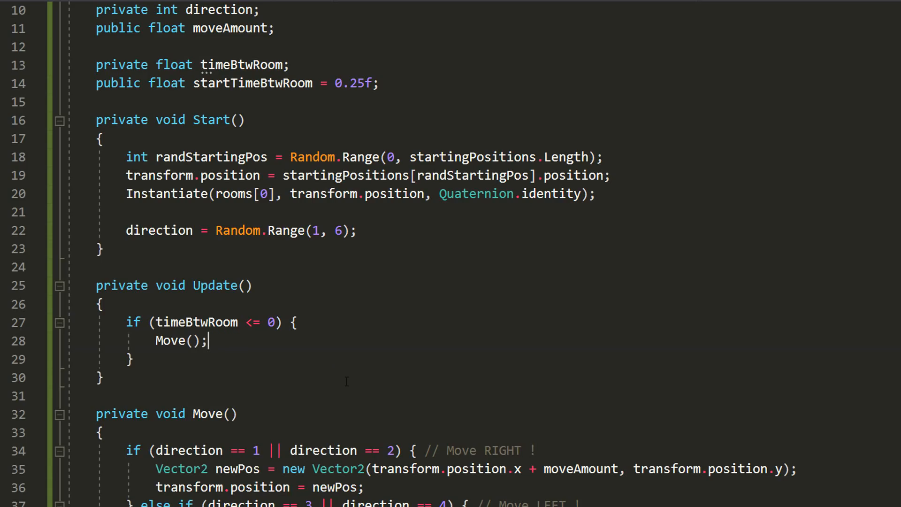
text(timeBtwRoom = s)
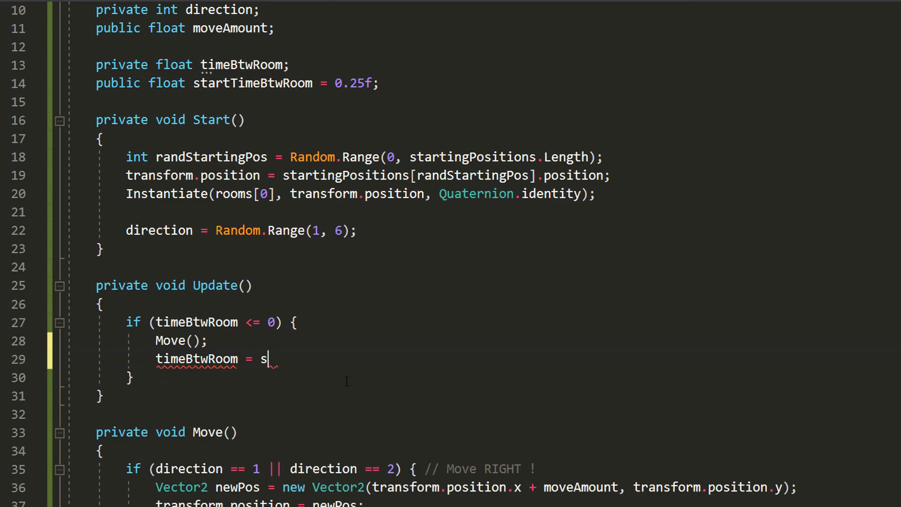
text(tartTimeBtwRoom;)
text(else {)
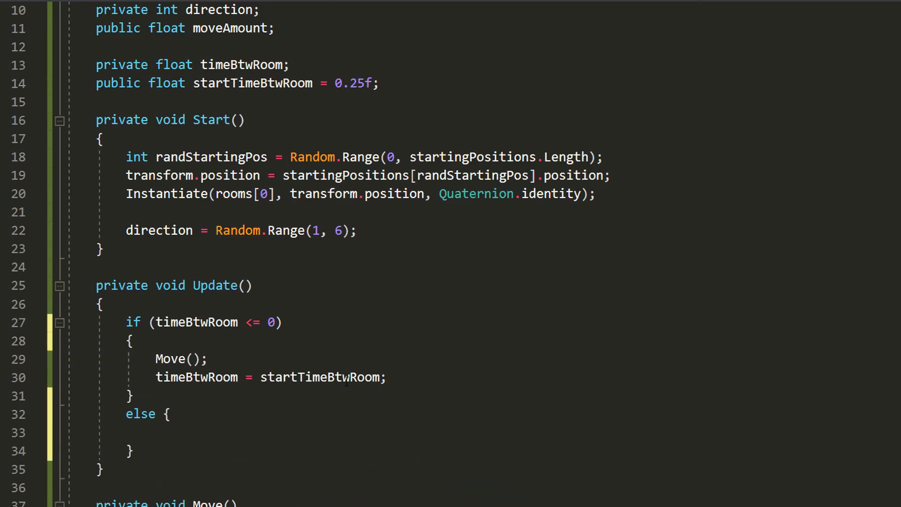
text(timeB)
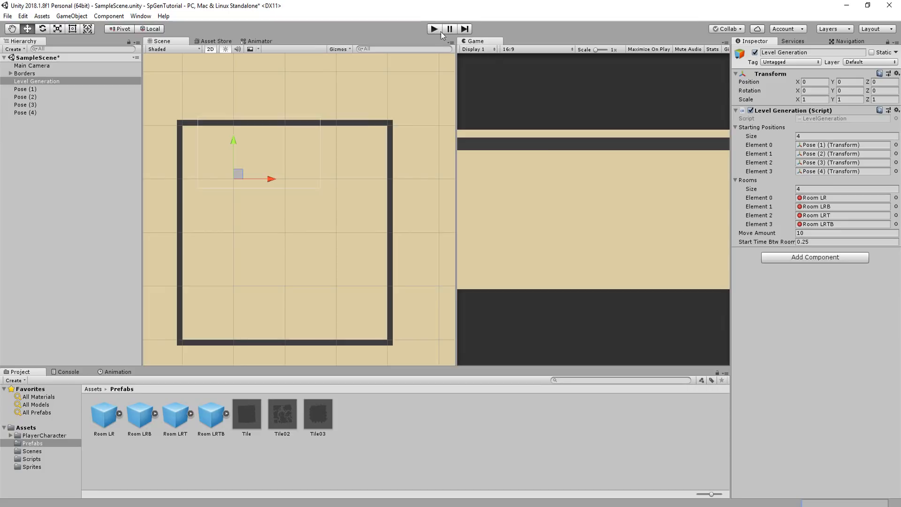
Step: Enter Play mode to test the timed room generation
click(433, 29)
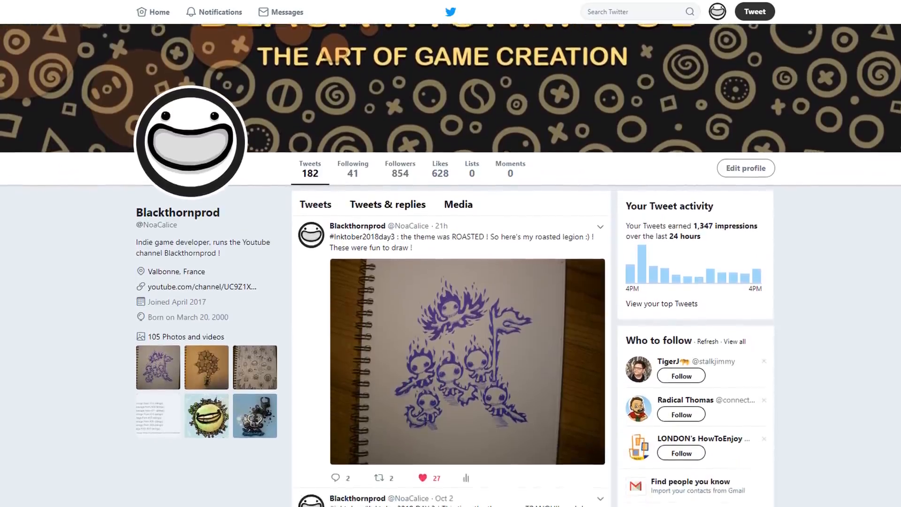
scroll(down, 3)
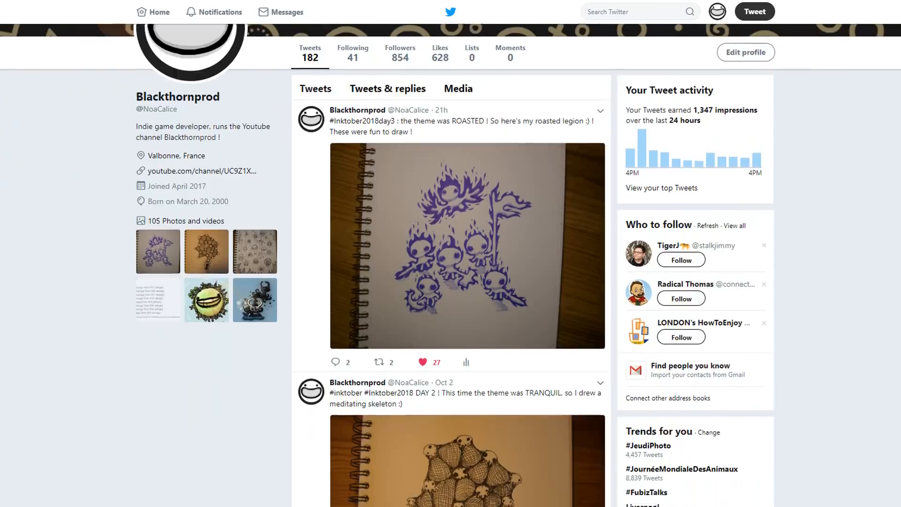
scroll(down, 3)
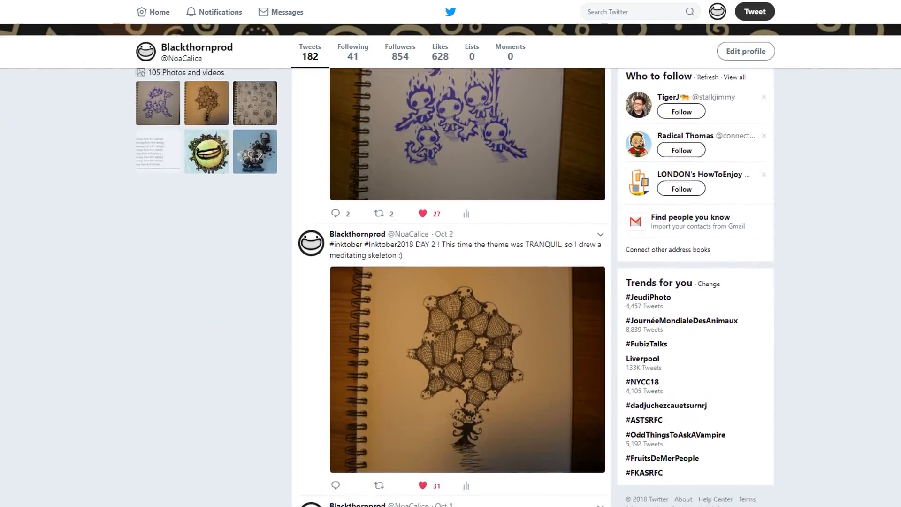